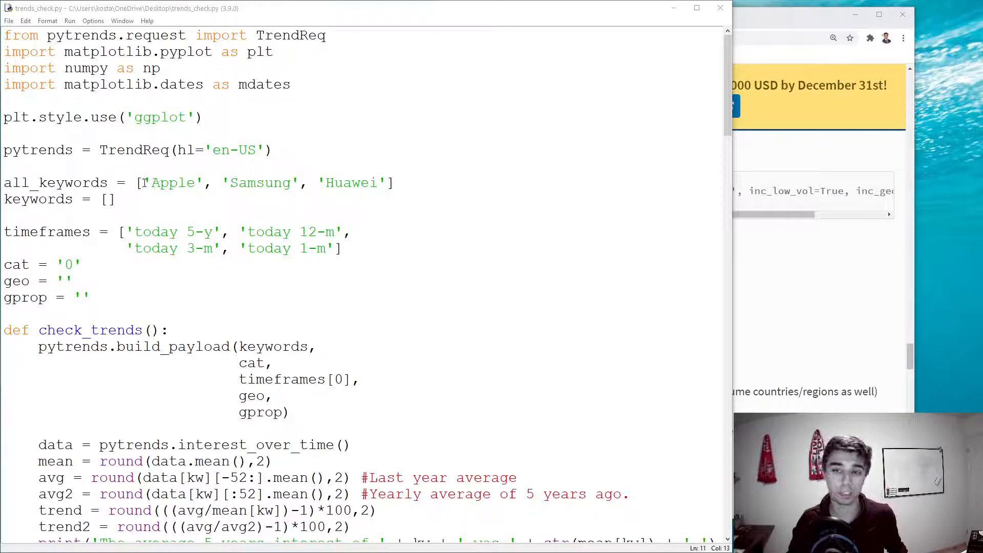
Select 'Apple' in the all_keywords list, then bring the pytrends documentation window forward
{"action": "double_click", "coordinate": [174, 182]}
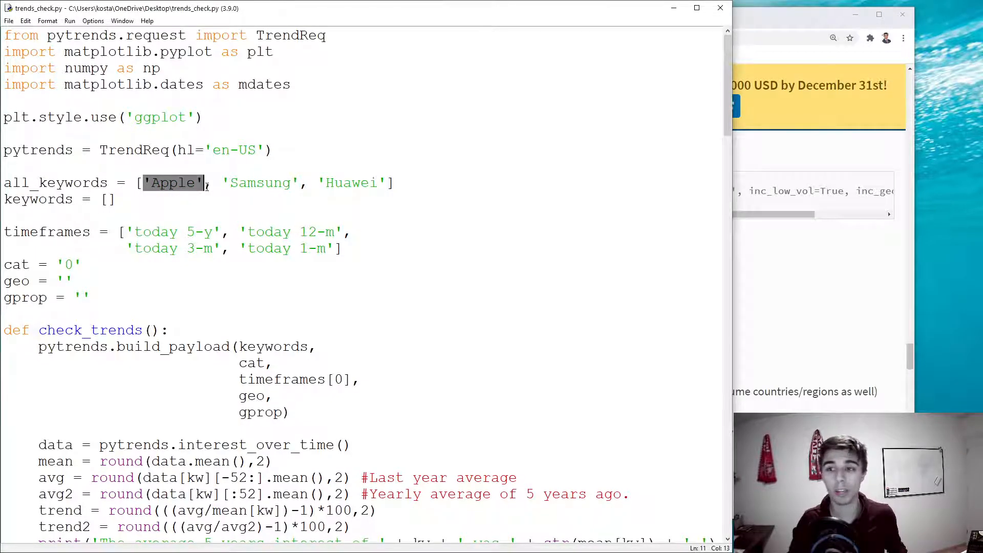
{"action": "left_click", "coordinate": [420, 189]}
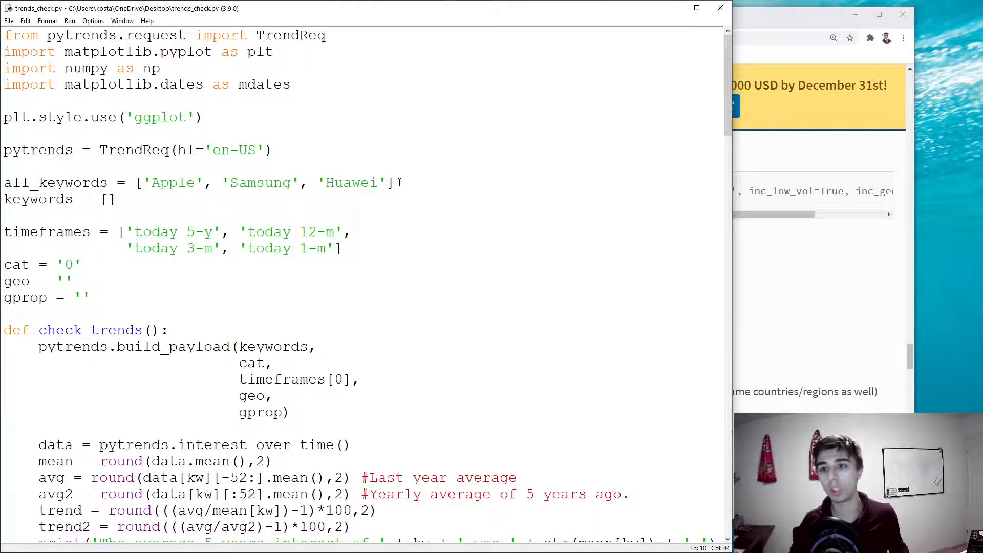
{"action": "left_click_drag", "start_coordinate": [394, 182], "coordinate": [136, 182]}
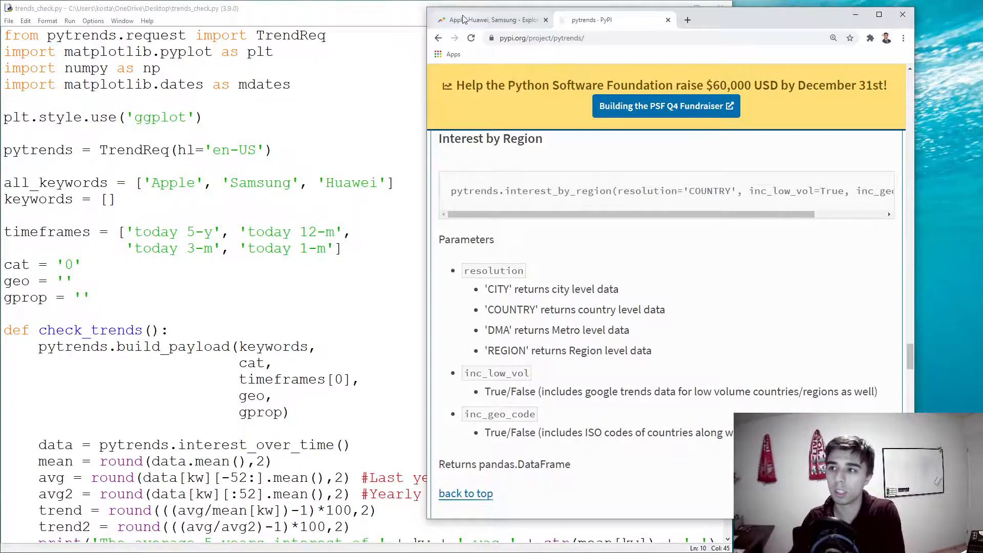
Set the Apple, Huawei, Samsung Trends comparison to Worldwide and scroll to the regional map
{"action": "left_click", "coordinate": [492, 20]}
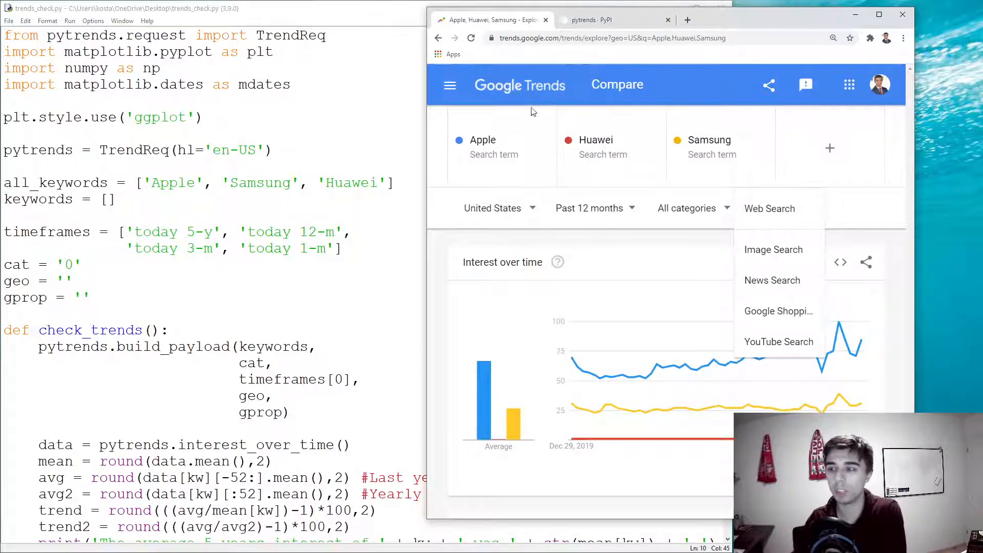
{"action": "left_click", "coordinate": [776, 208]}
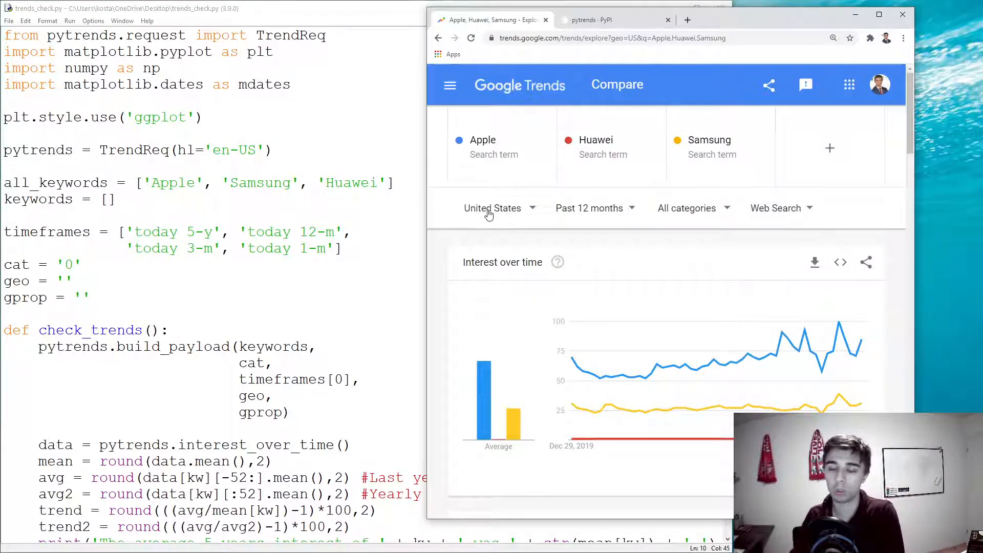
{"action": "scroll", "scroll_direction": "down", "scroll_amount": 3}
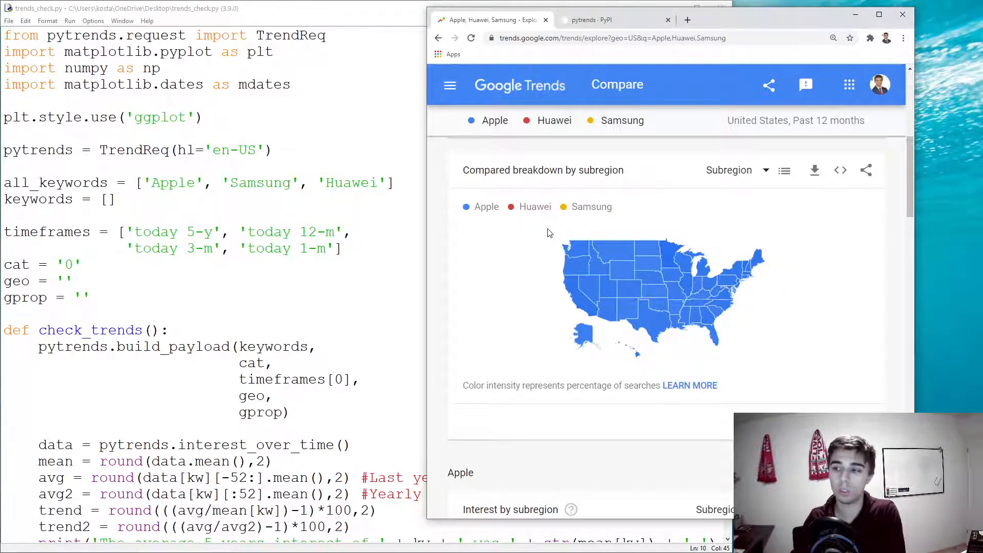
{"action": "mouse_move", "coordinate": [638, 270]}
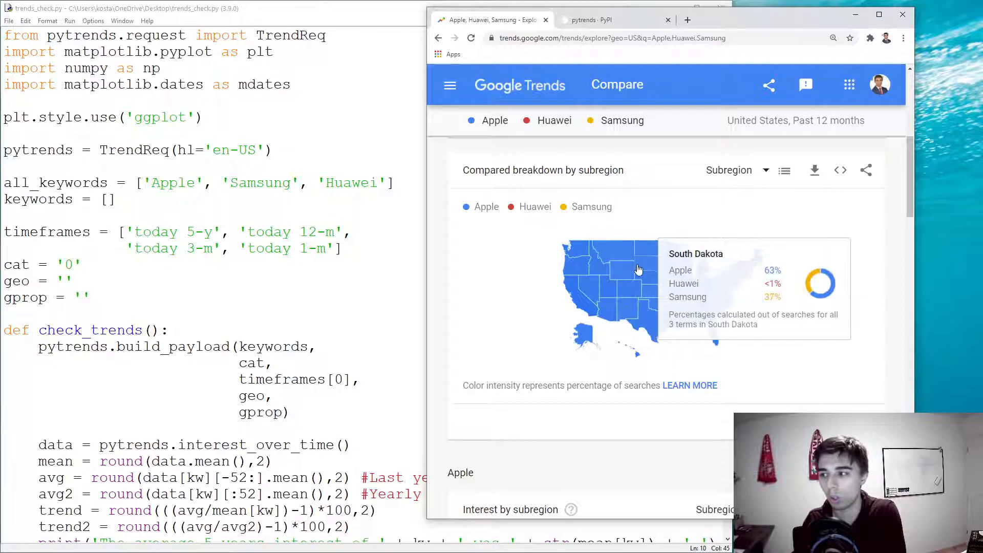
{"action": "mouse_move", "coordinate": [727, 304]}
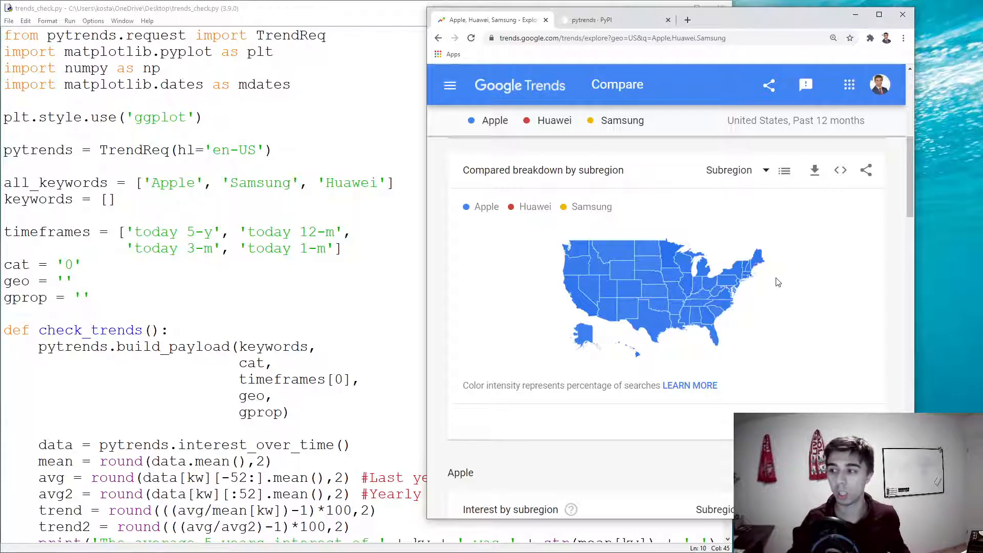
{"action": "mouse_move", "coordinate": [669, 296]}
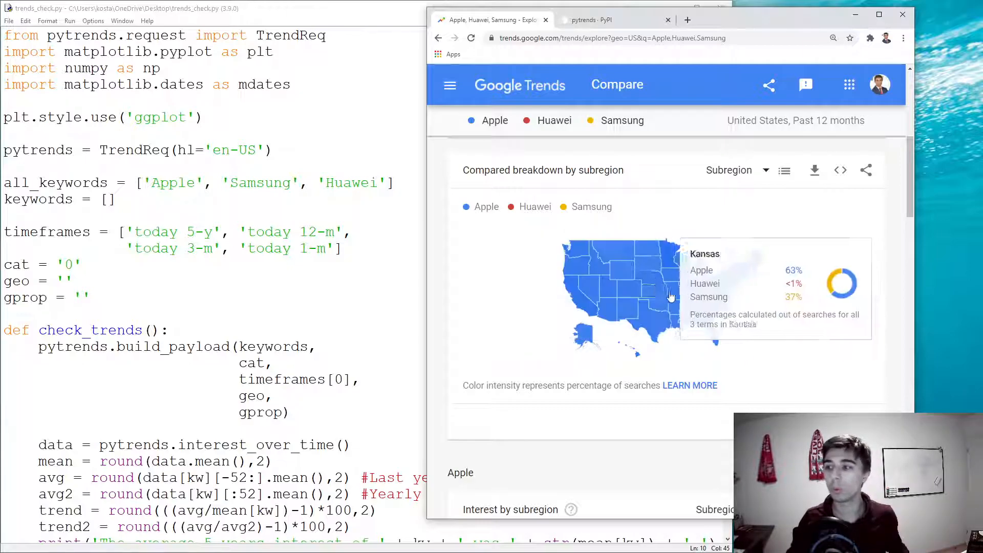
{"action": "mouse_move", "coordinate": [755, 301]}
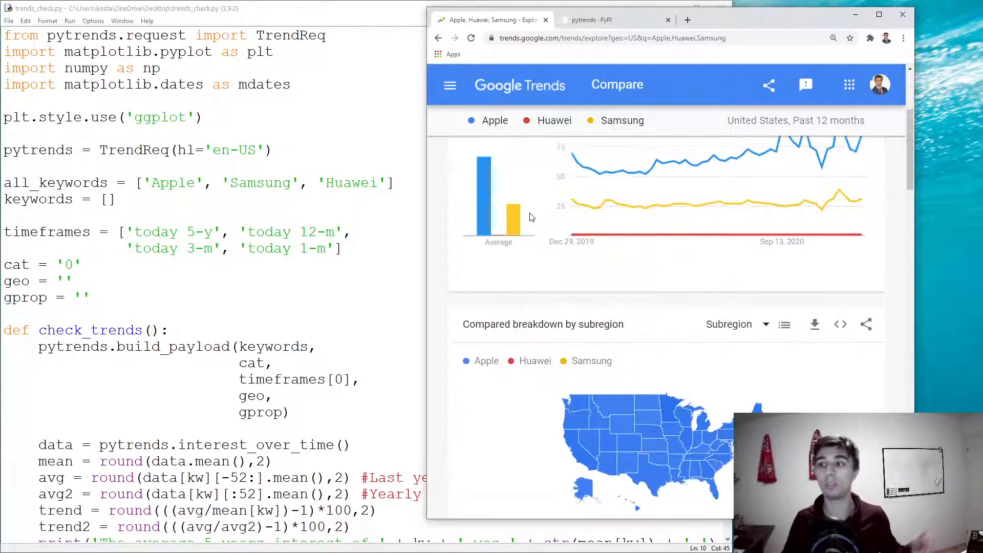
{"action": "left_click", "coordinate": [796, 121]}
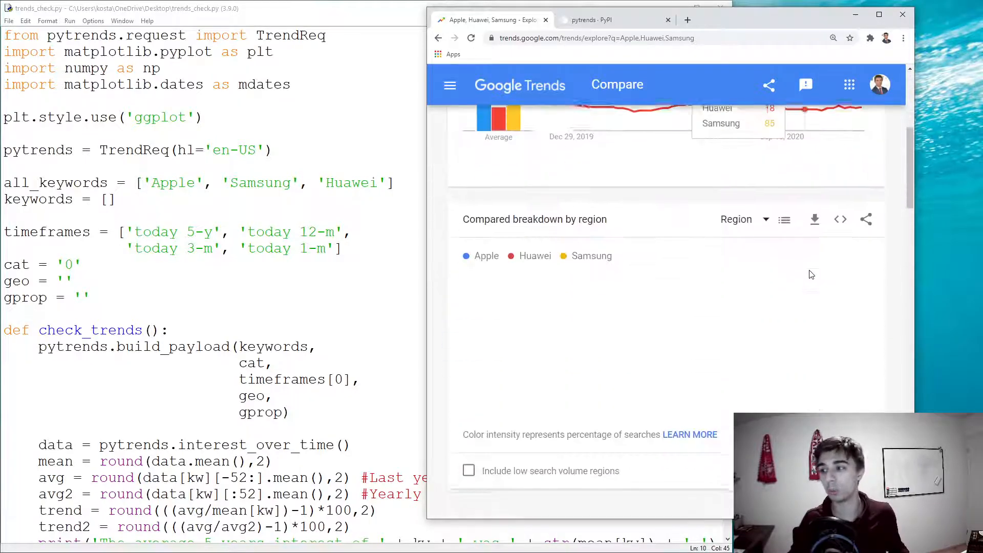
{"action": "scroll", "scroll_direction": "down", "scroll_amount": 3}
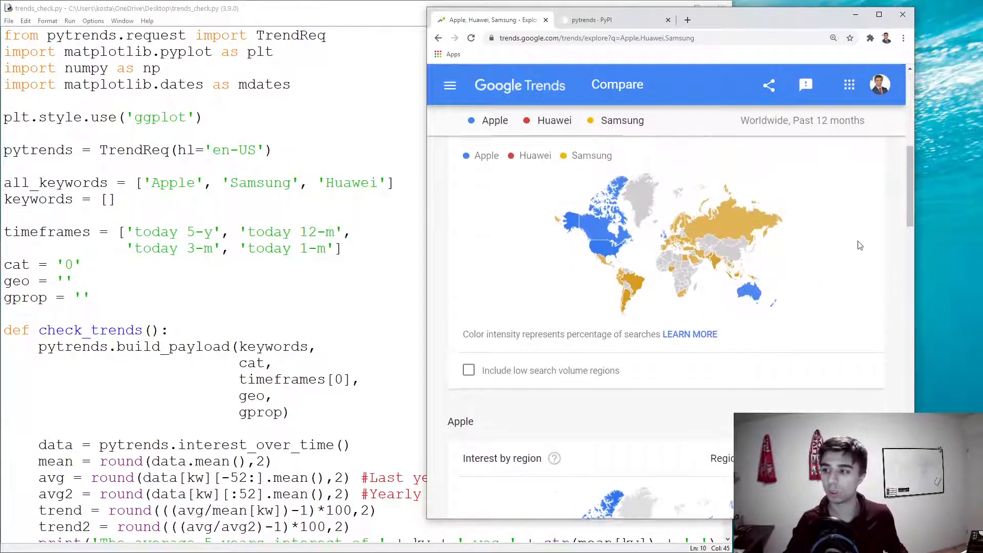
{"action": "scroll", "scroll_direction": "down", "scroll_amount": 3}
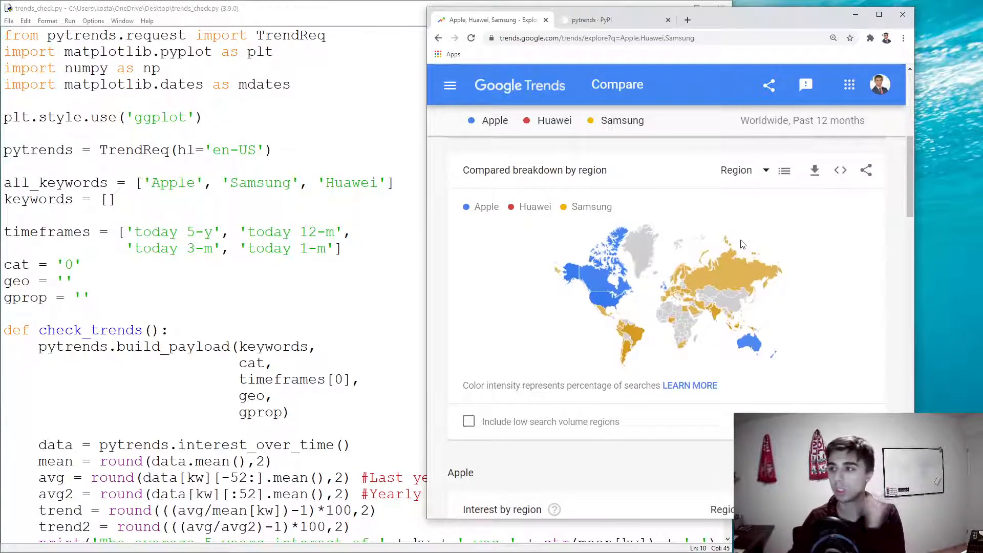
{"action": "mouse_move", "coordinate": [679, 195]}
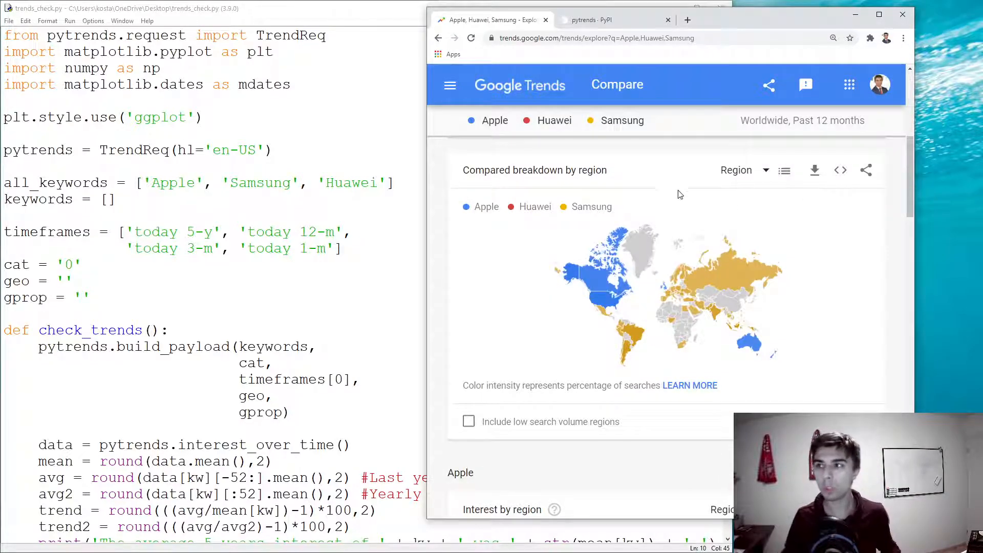
Review the resolution options and select the full pytrends interest_by_region call
{"action": "left_click", "coordinate": [593, 20]}
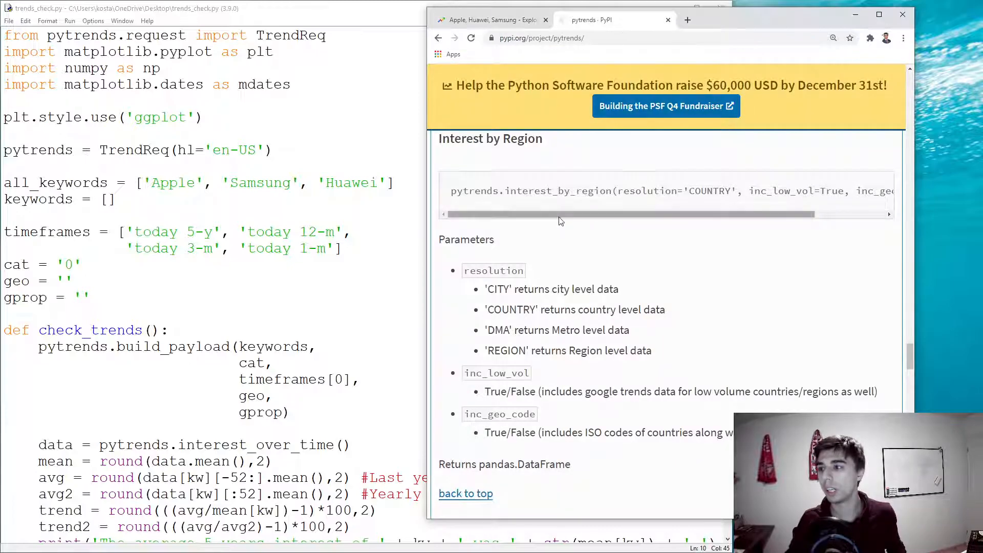
{"action": "mouse_move", "coordinate": [566, 206]}
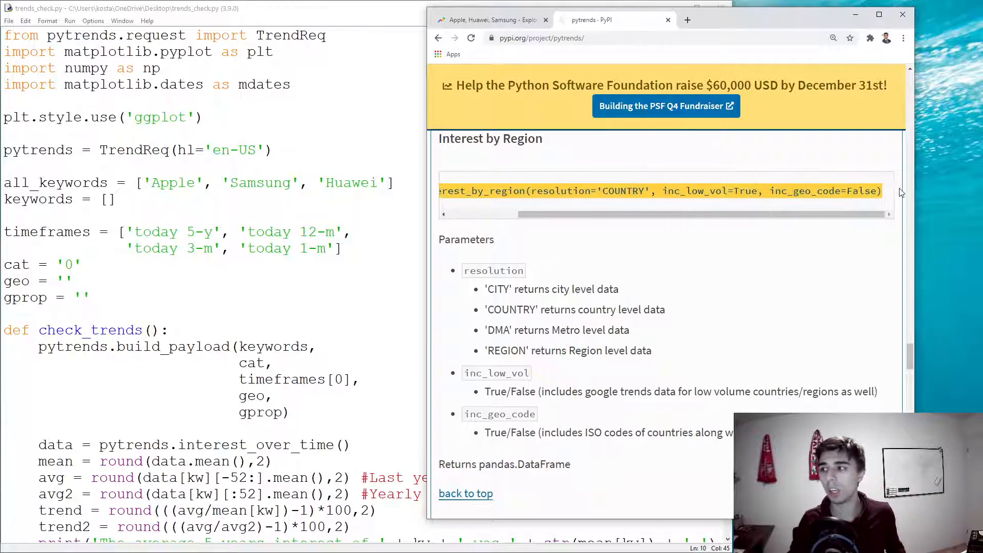
{"action": "scroll", "scroll_direction": "down", "scroll_amount": 3}
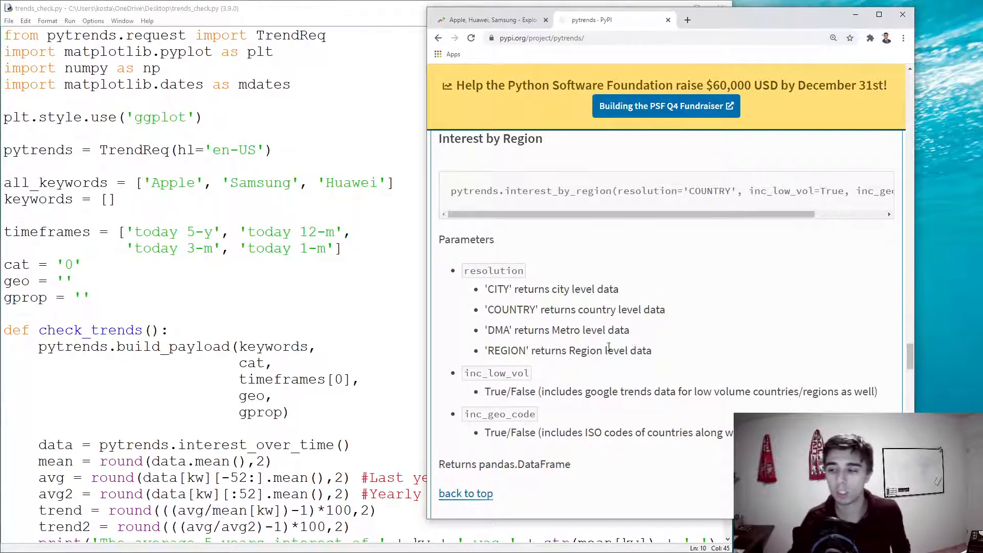
{"action": "double_click", "coordinate": [495, 289]}
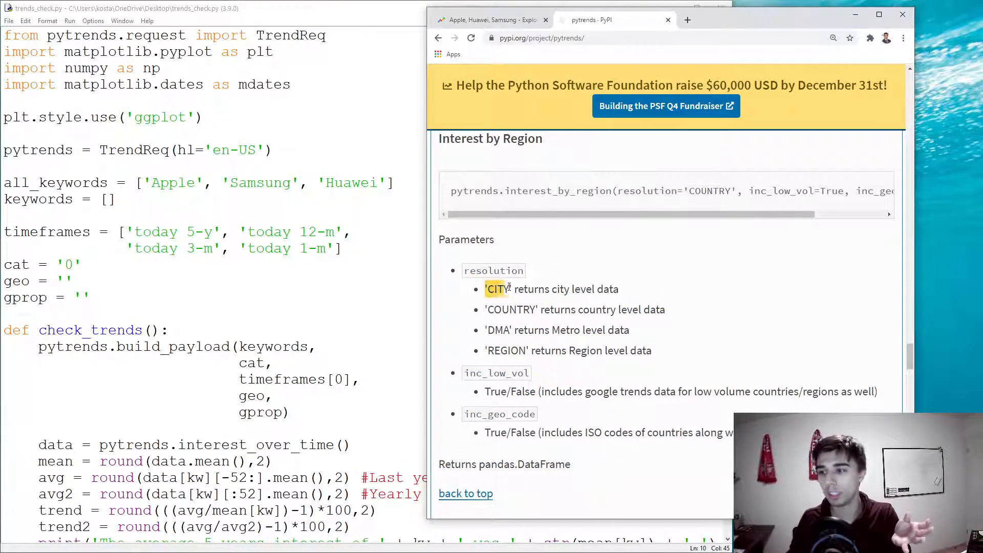
{"action": "left_click_drag", "start_coordinate": [485, 289], "coordinate": [652, 350]}
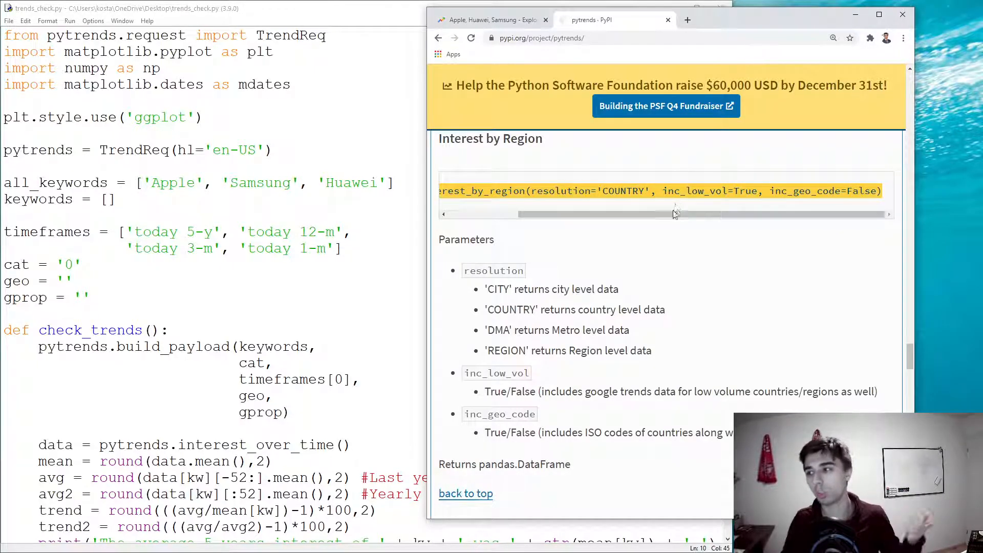
Add int_per_reg() calling interest_by_region with COUNTRY resolution, inc_low_vol and inc_geo_code True
{"action": "left_click", "coordinate": [165, 288]}
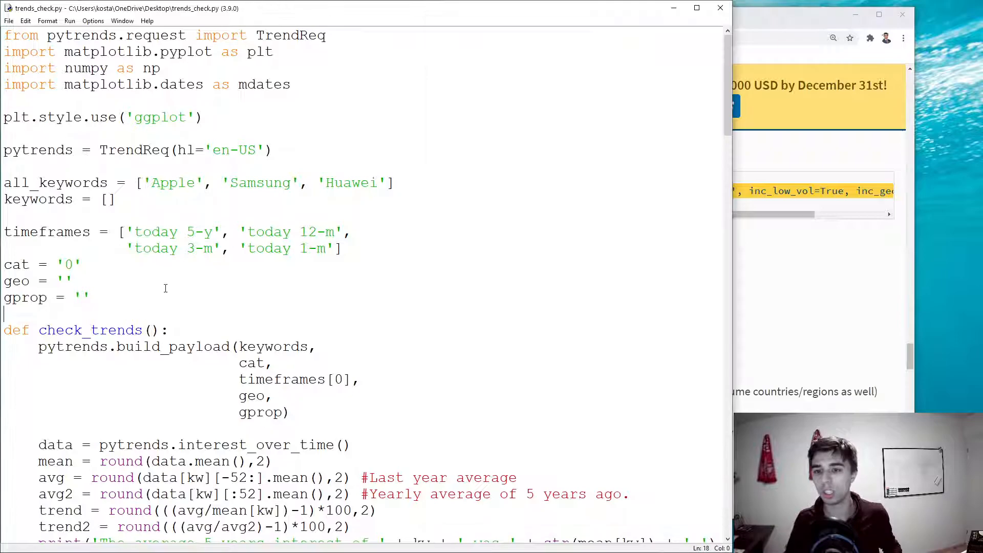
{"action": "type", "text": "def int_per_reg():"}
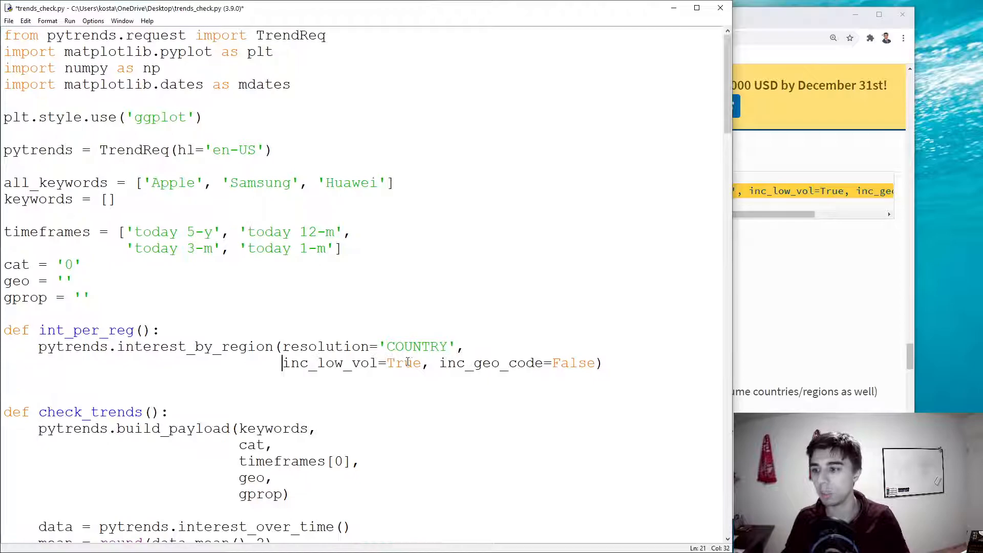
{"action": "key", "text": "Enter"}
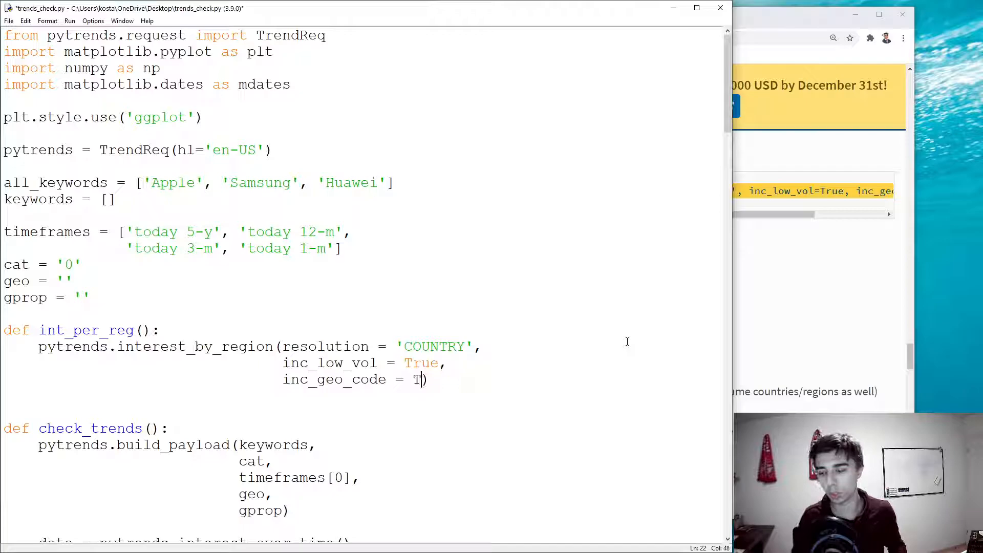
{"action": "type", "text": "rue"}
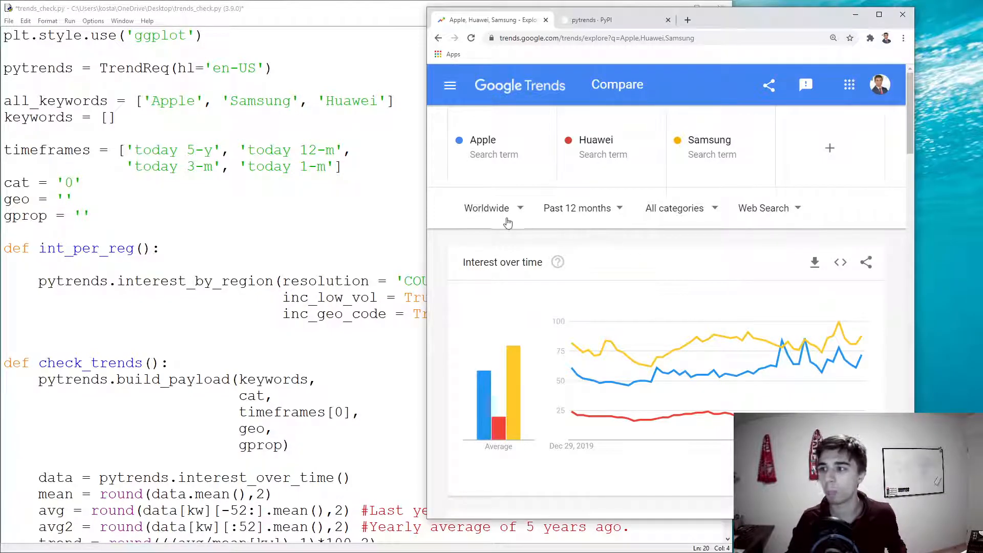
{"action": "mouse_move", "coordinate": [577, 216]}
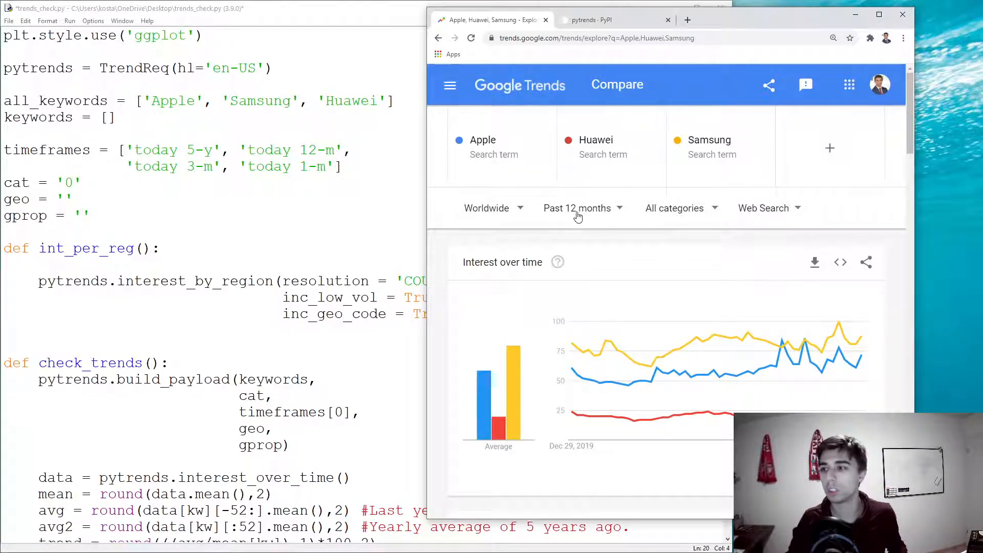
{"action": "mouse_move", "coordinate": [791, 212]}
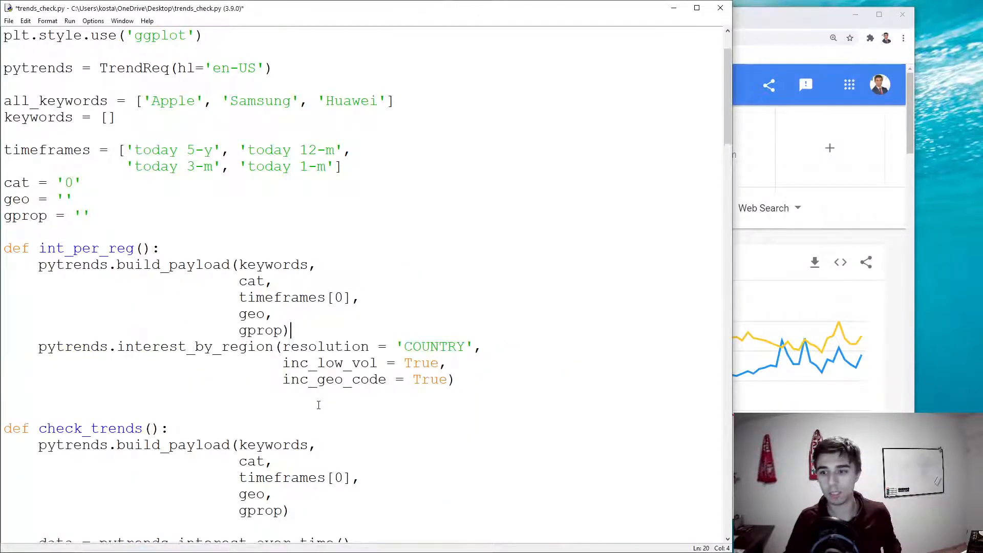
Point build_payload at all_keywords and timeframes[1], with a blank line before interest_by_region
{"action": "type", "text": "all_"}
{"action": "key", "text": "enter"}
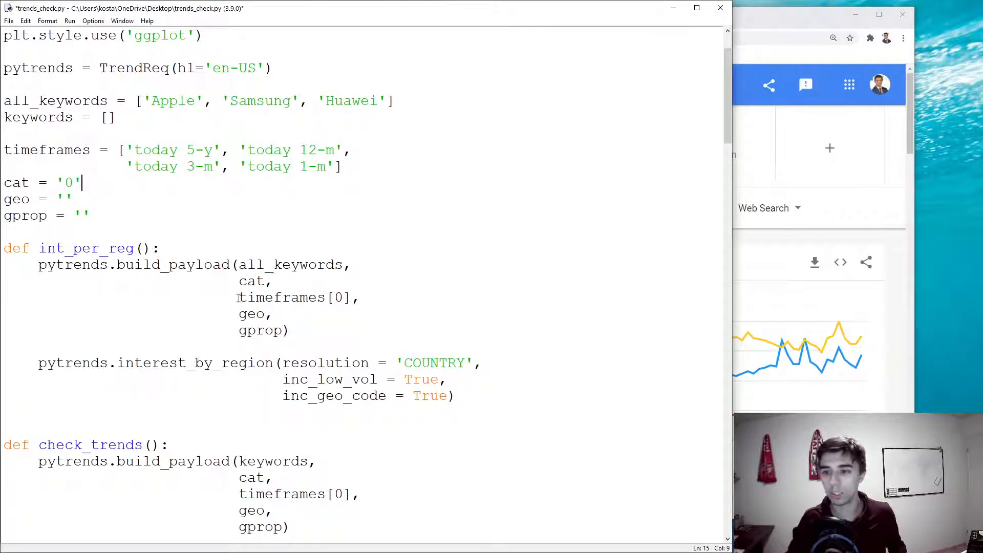
{"action": "double_click", "coordinate": [295, 297]}
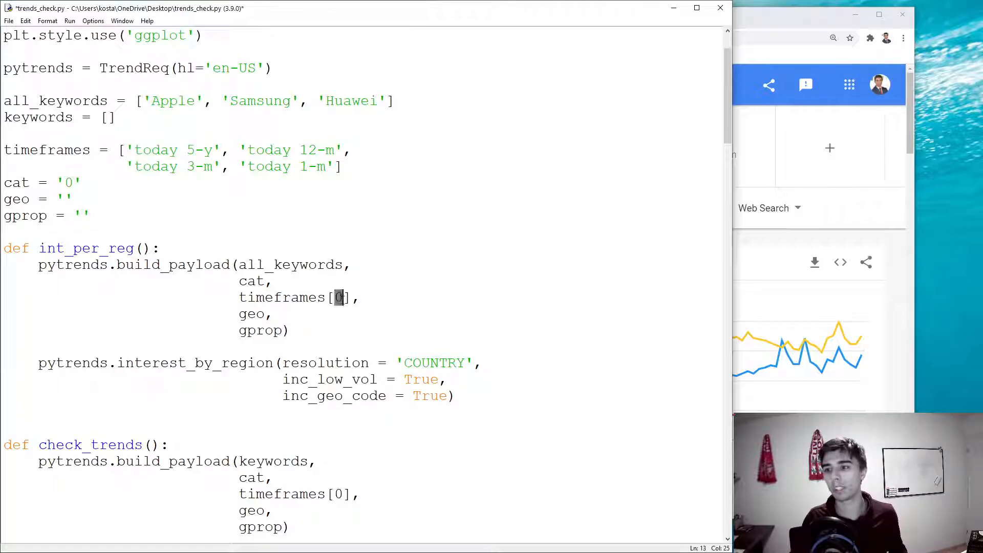
{"action": "type", "text": "1"}
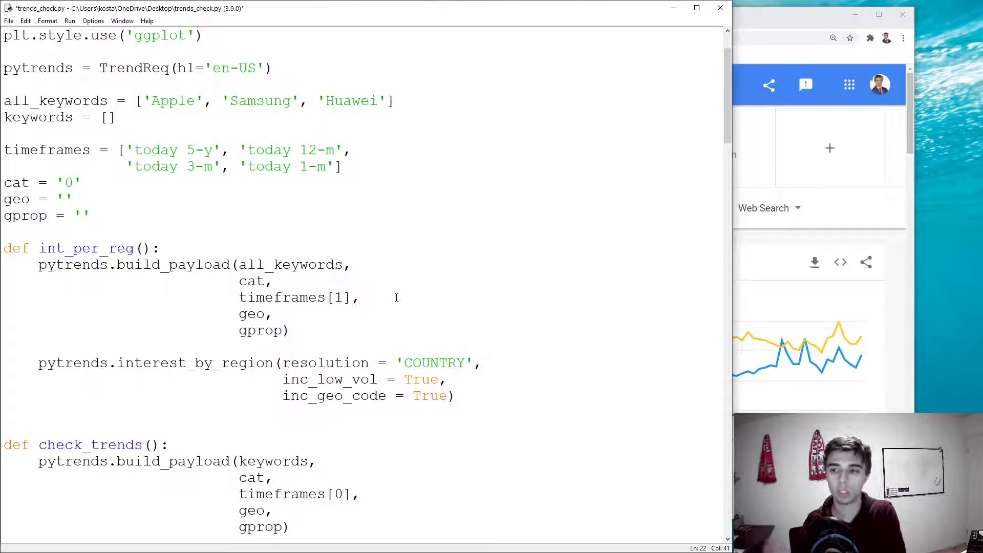
{"action": "double_click", "coordinate": [251, 314]}
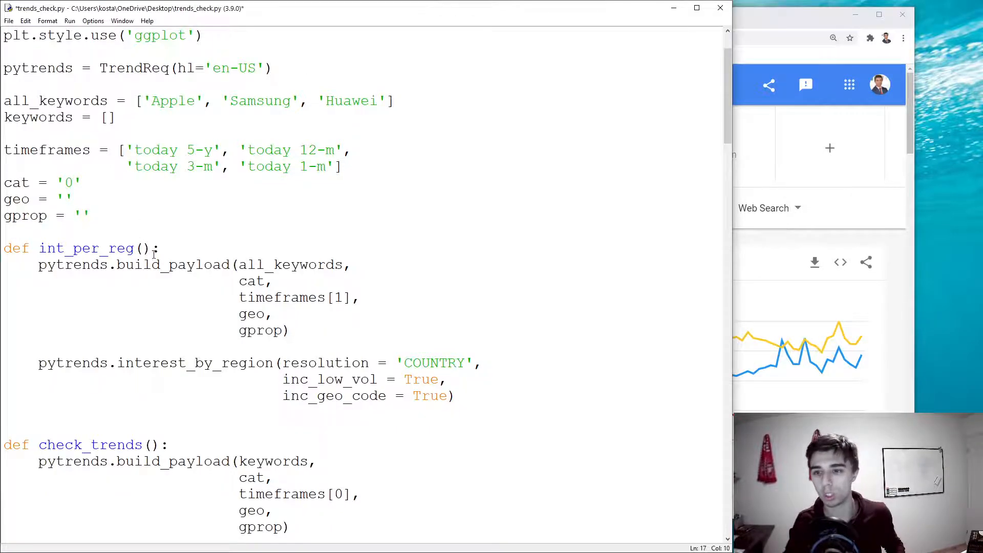
{"action": "double_click", "coordinate": [86, 249]}
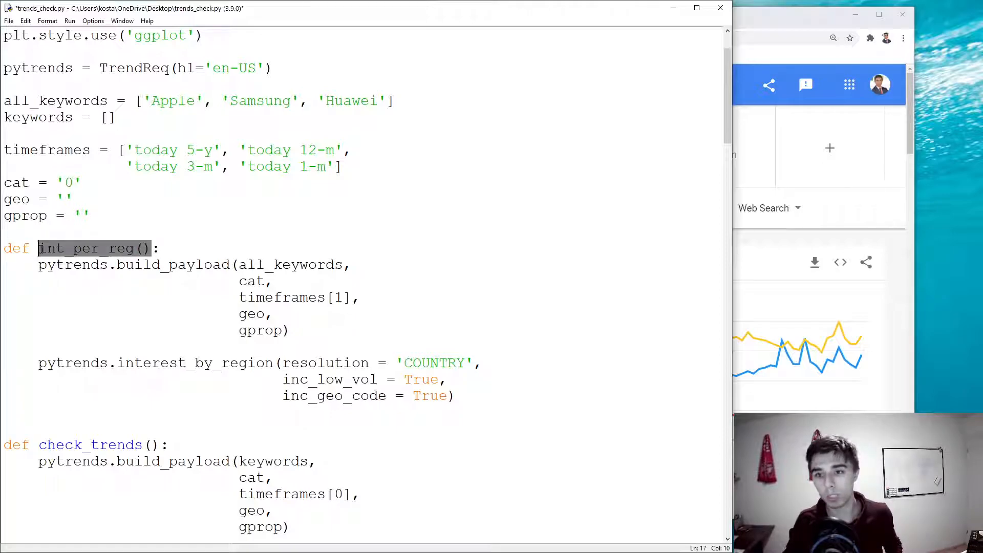
Call int_per_reg(), store interest_by_region in data, print(data), and save the file
{"action": "type", "text": "int_per_reg()"}
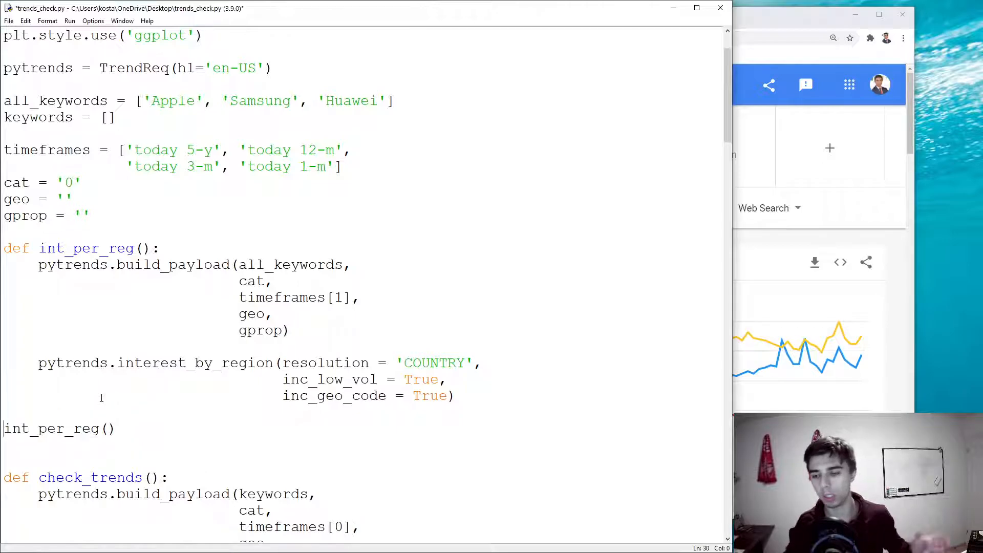
{"action": "scroll", "scroll_direction": "down", "scroll_amount": 3}
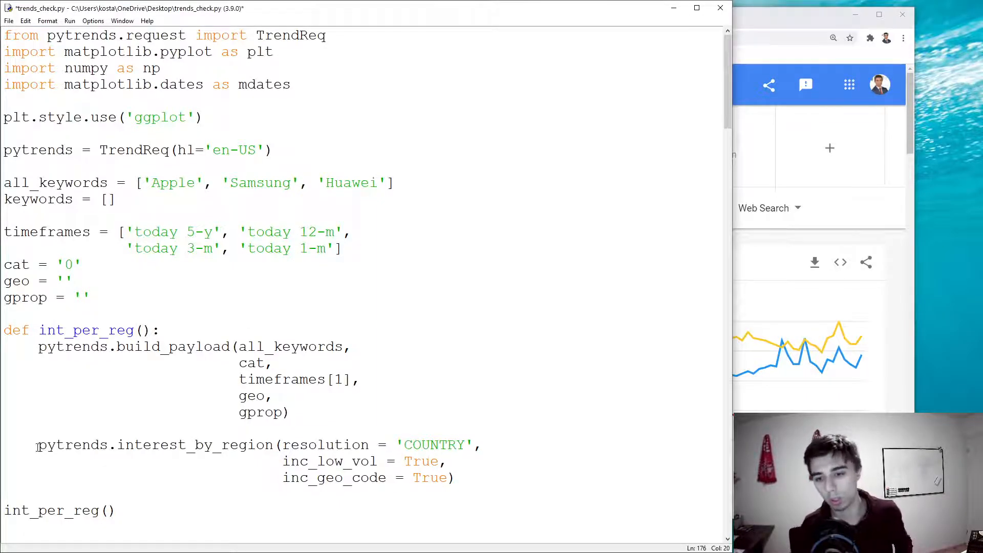
{"action": "left_click_drag", "start_coordinate": [36, 445], "coordinate": [456, 477]}
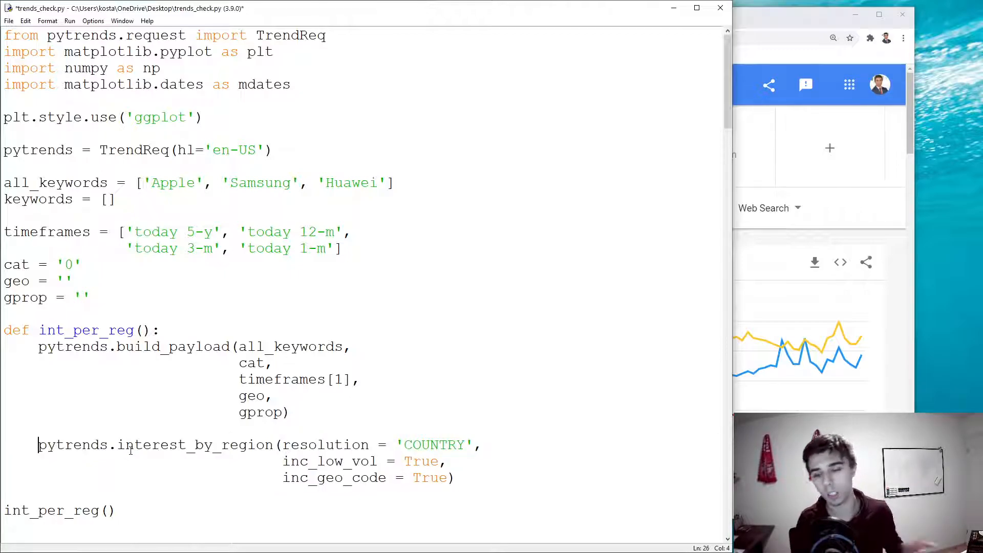
{"action": "type", "text": "data ="}
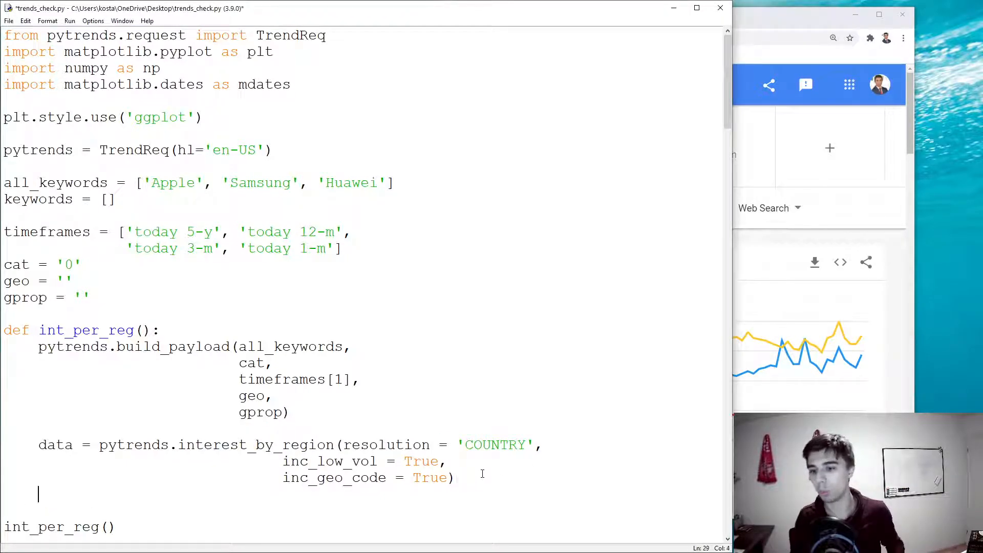
{"action": "type", "text": "print(data)"}
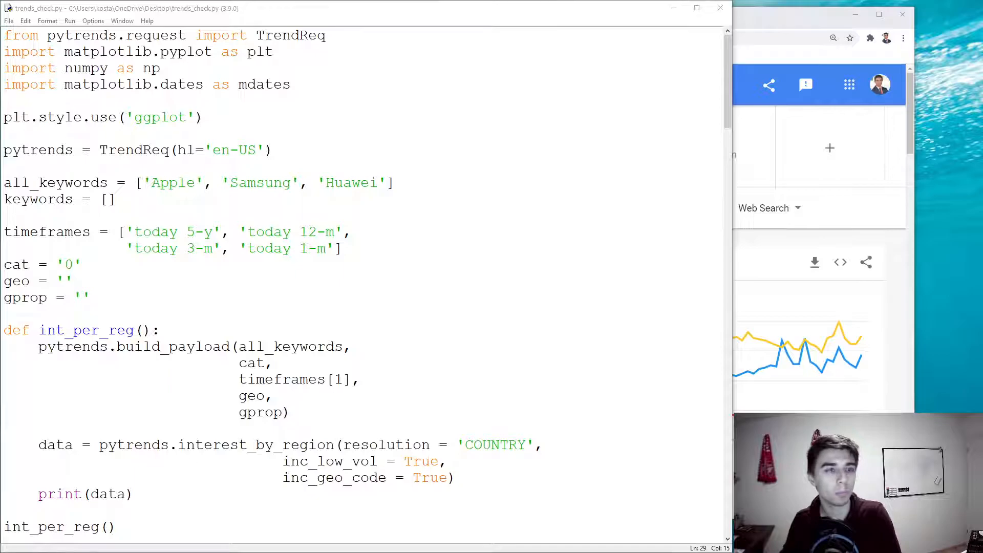
Run trends_check.py and inspect the 250-country interest table with its geoCode column
{"action": "key", "text": "F5"}
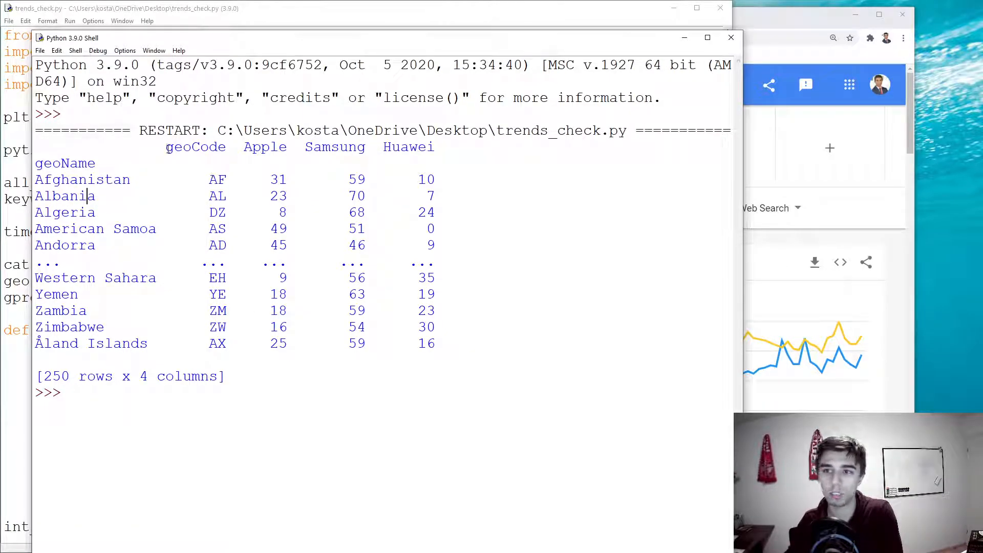
{"action": "double_click", "coordinate": [195, 147]}
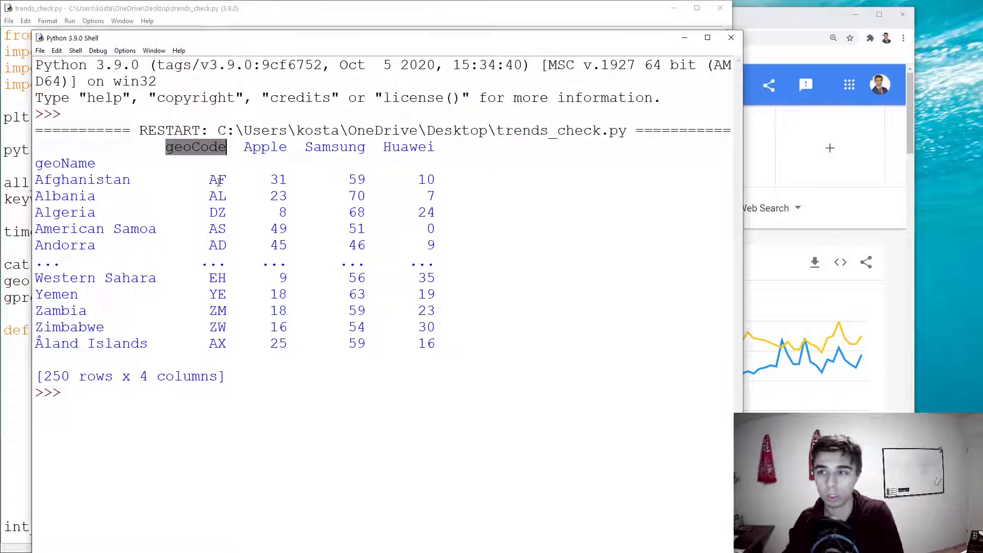
{"action": "left_click", "coordinate": [217, 179]}
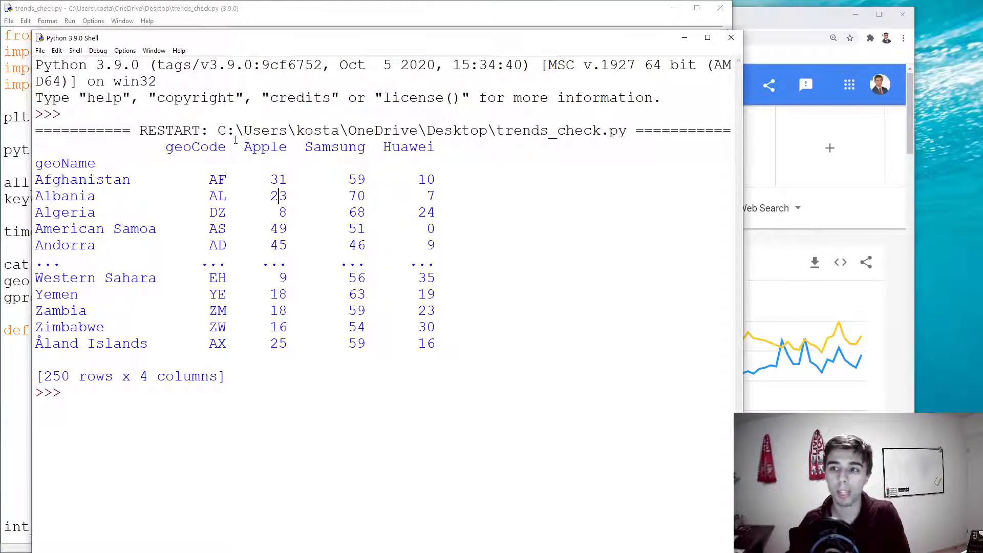
{"action": "double_click", "coordinate": [265, 147]}
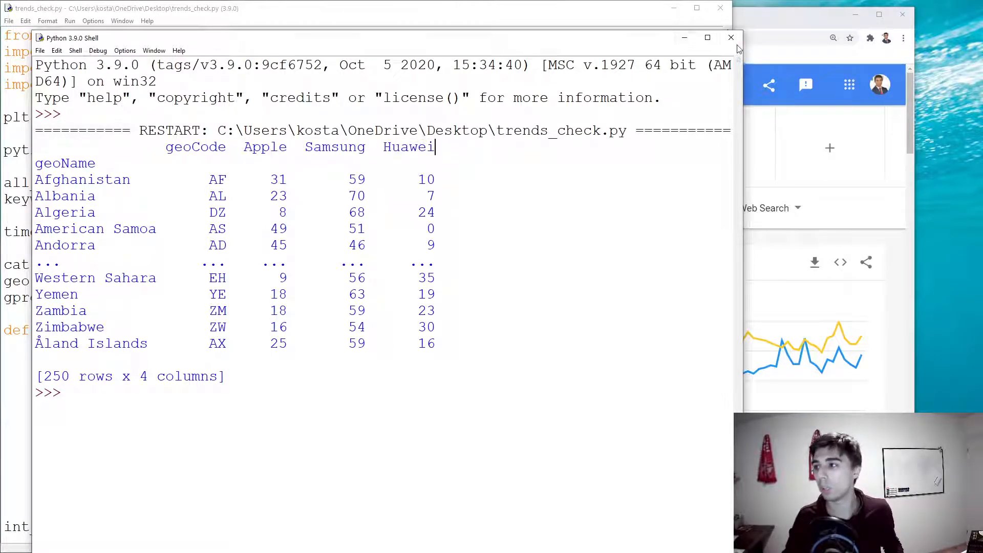
Add a loop over all_keywords that prints each keyword
{"action": "left_click", "coordinate": [731, 38]}
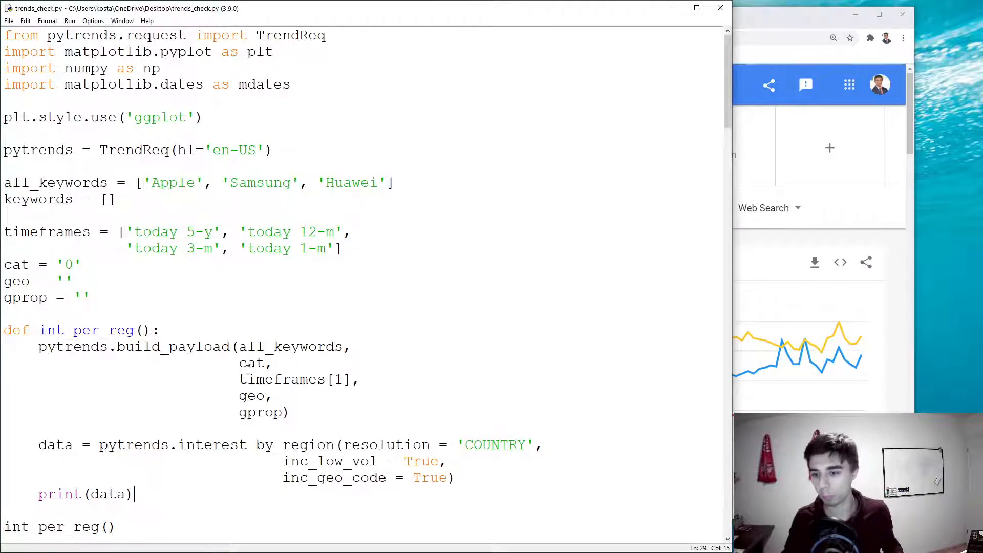
{"action": "type", "text": "for"}
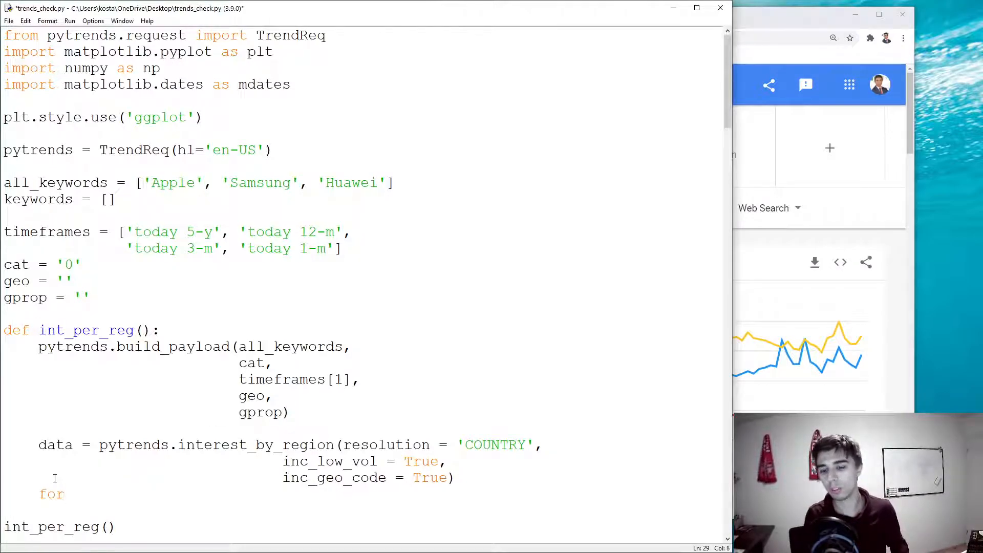
{"action": "type", "text": "kw in all_"}
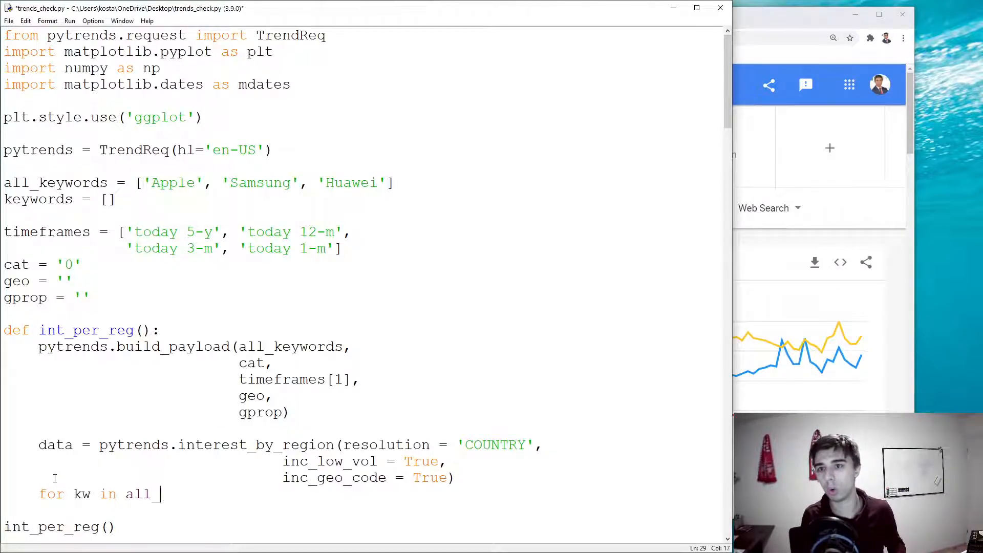
{"action": "type", "text": "keywords:"}
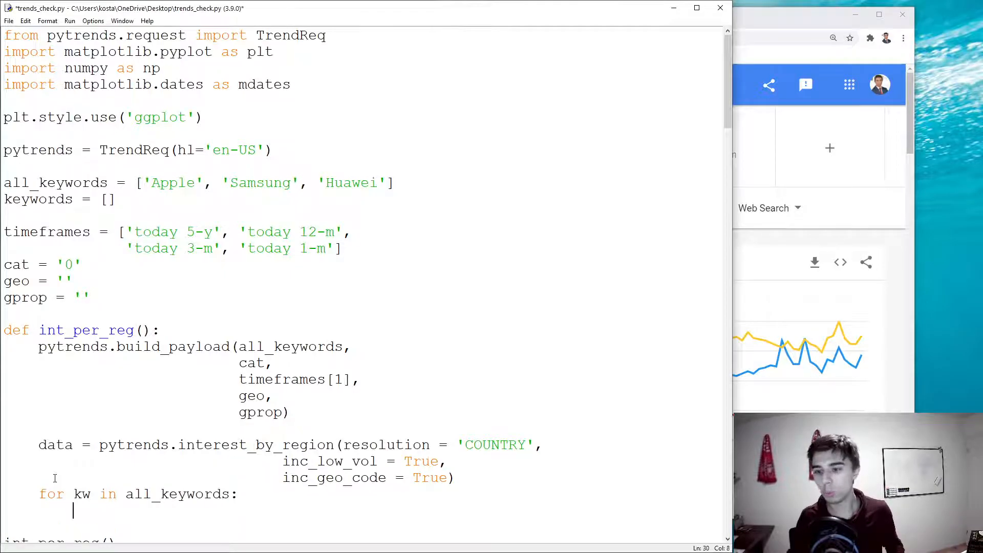
{"action": "type", "text": "print("}
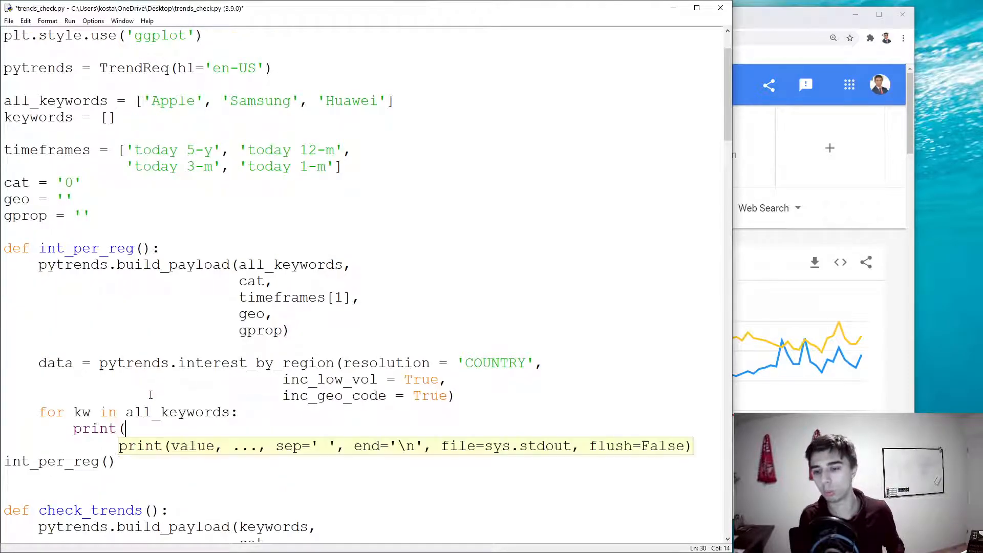
{"action": "type", "text": "kw)"}
{"action": "type", "text": "data = da"}
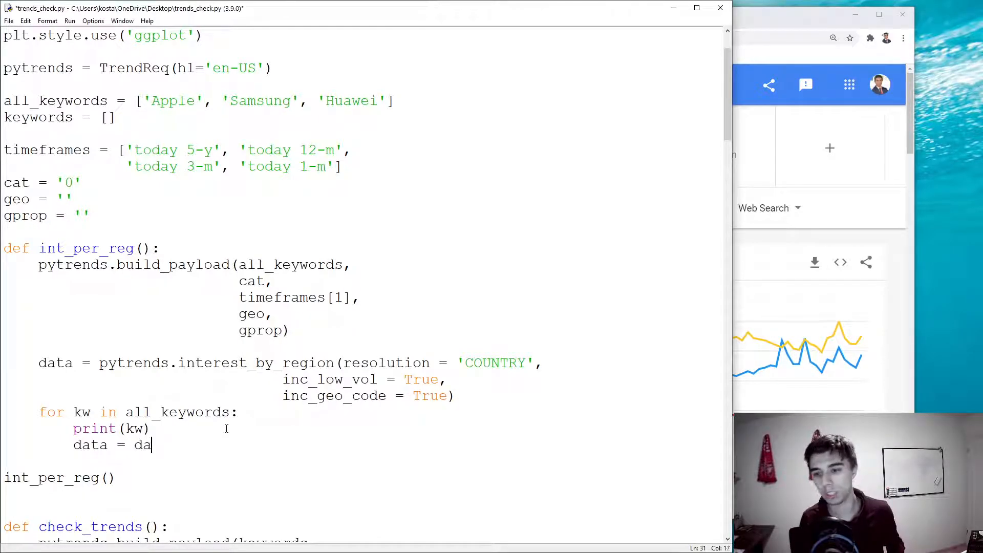
Sort data with sort_values(by = kw, ascending = True) inside the loop
{"action": "type", "text": "ta.sort_"}
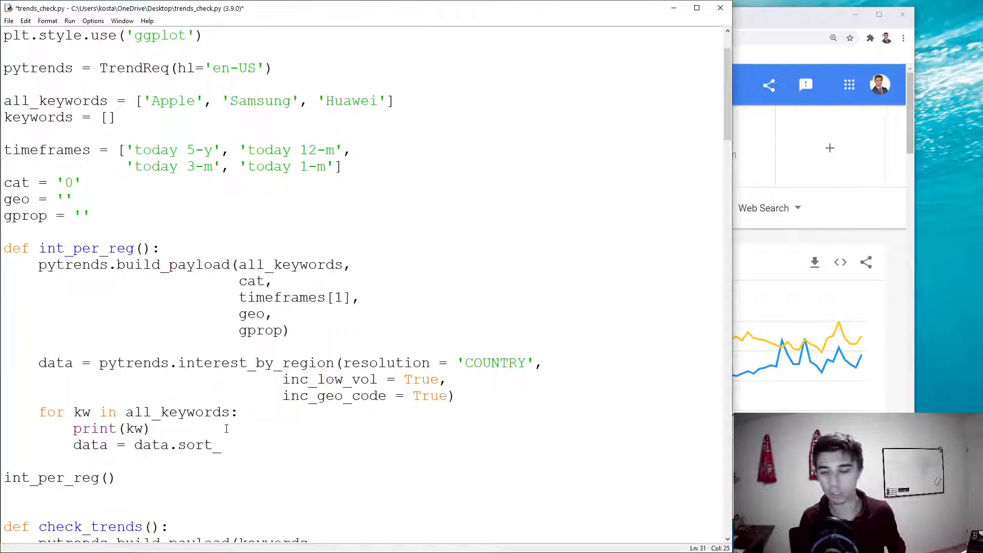
{"action": "type", "text": "values()"}
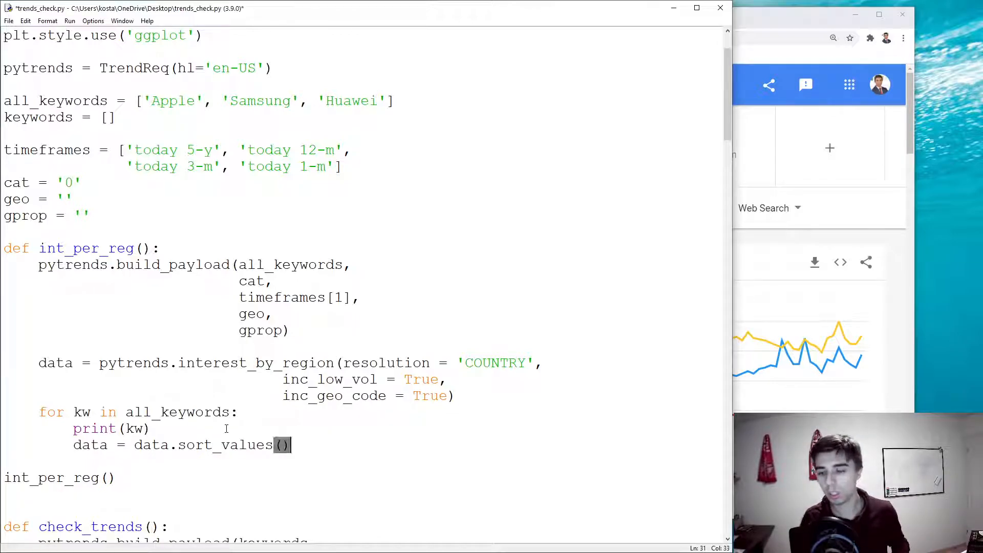
{"action": "type", "text": "by ="}
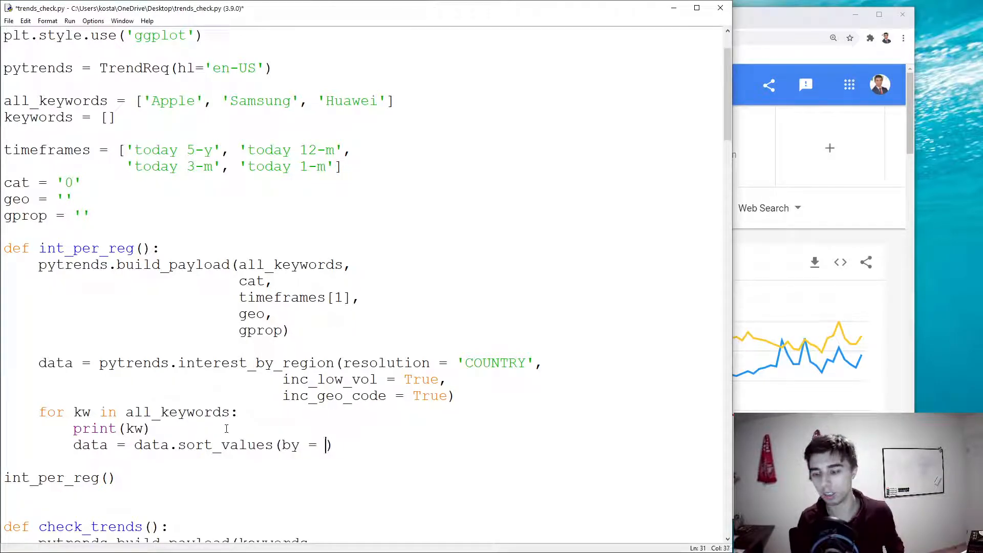
{"action": "type", "text": "kw,"}
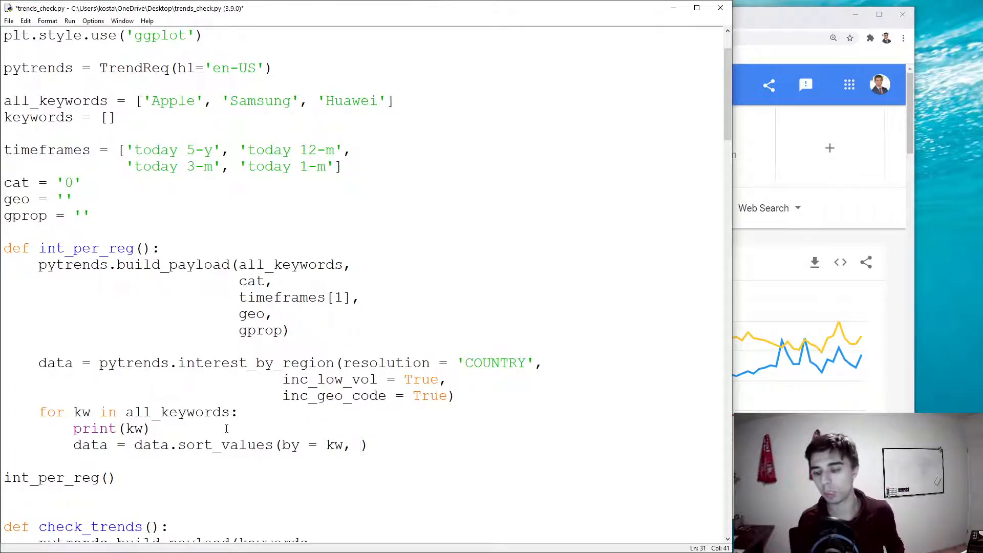
{"action": "type", "text": "ascending"}
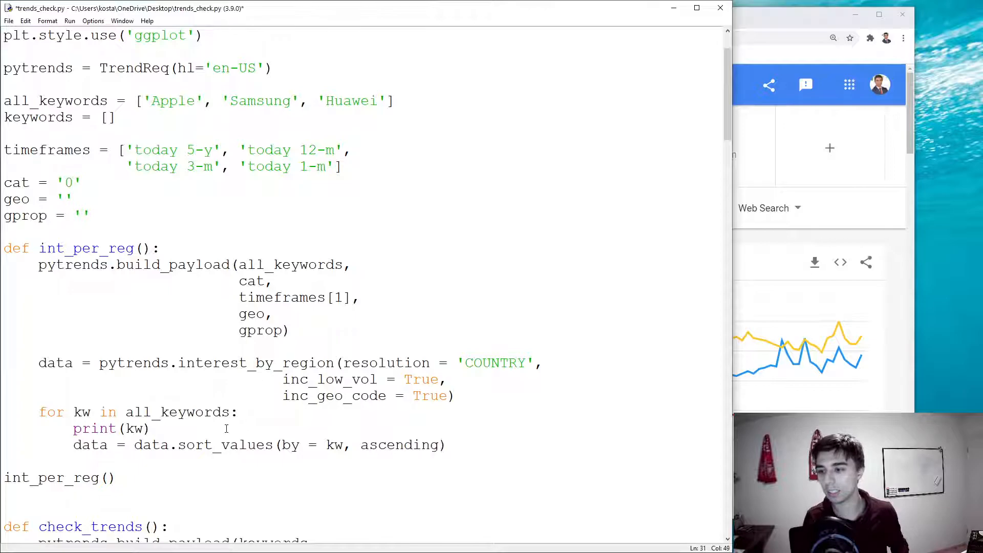
{"action": "type", "text": "= True"}
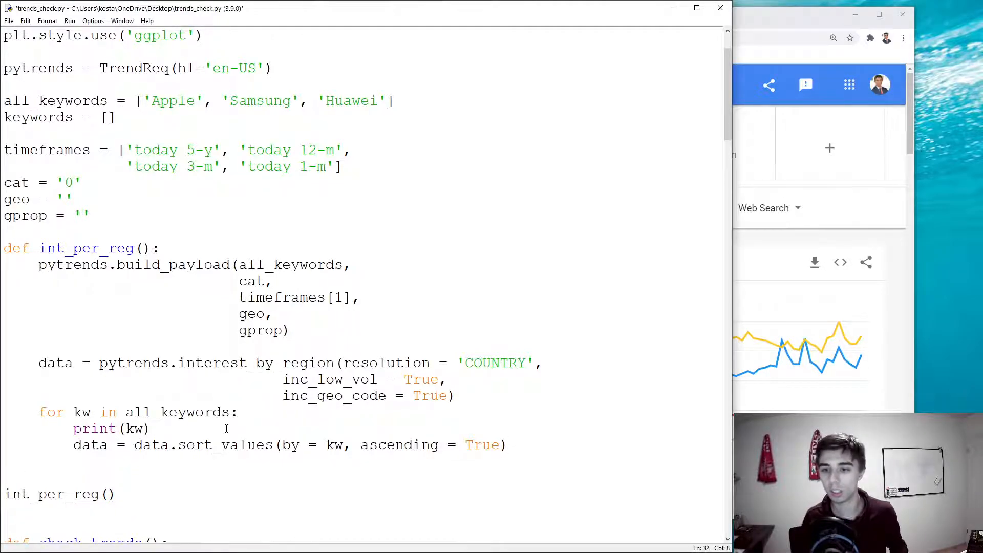
Add print('') and print(data.head()) lines and save the script
{"action": "type", "text": "print("}
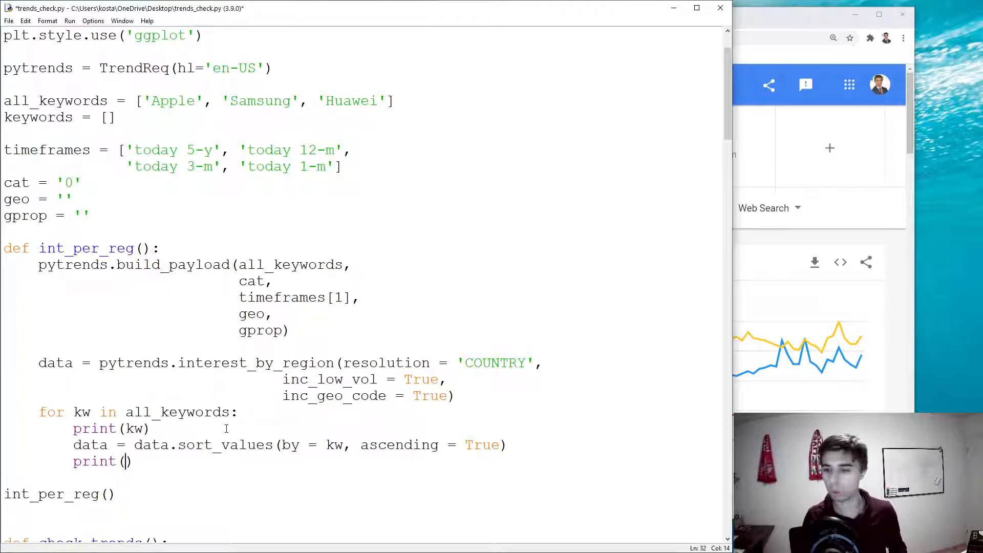
{"action": "type", "text": "' '"}
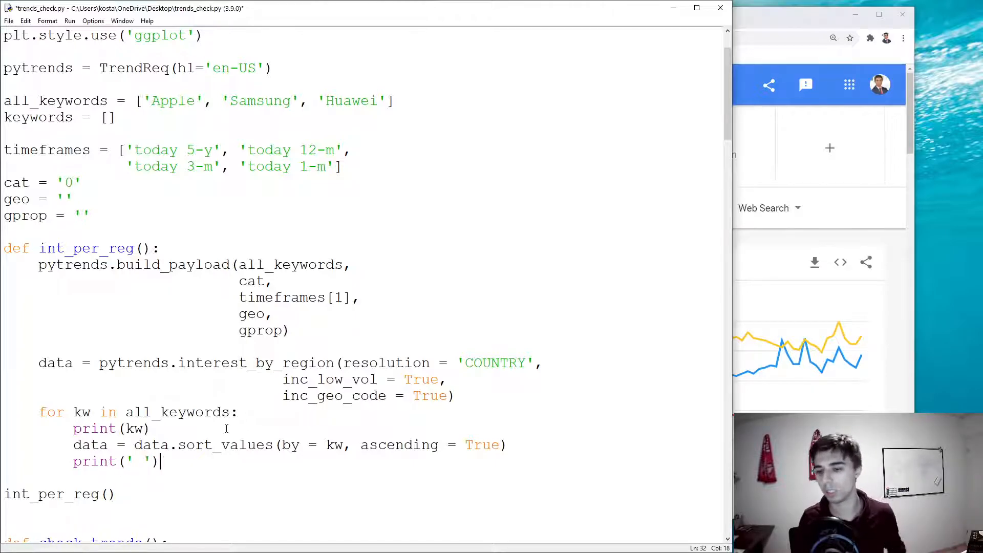
{"action": "key", "text": "Backspace"}
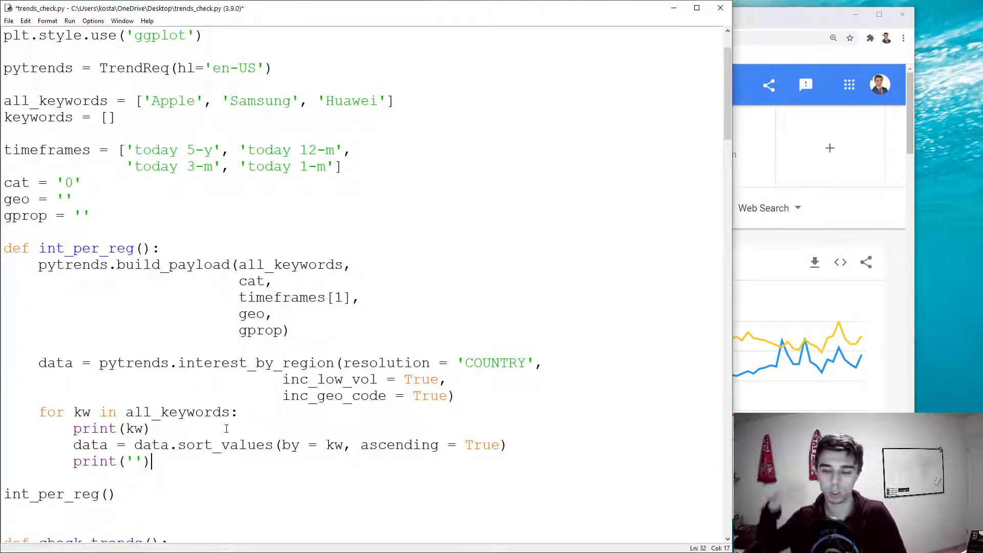
{"action": "key", "text": "ctrl+s"}
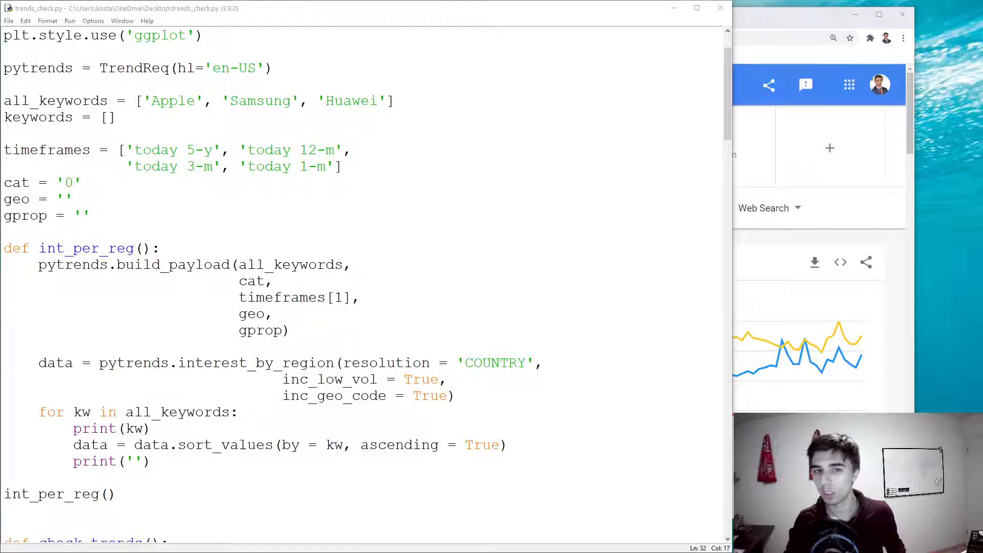
{"action": "type", "text": "print(data."}
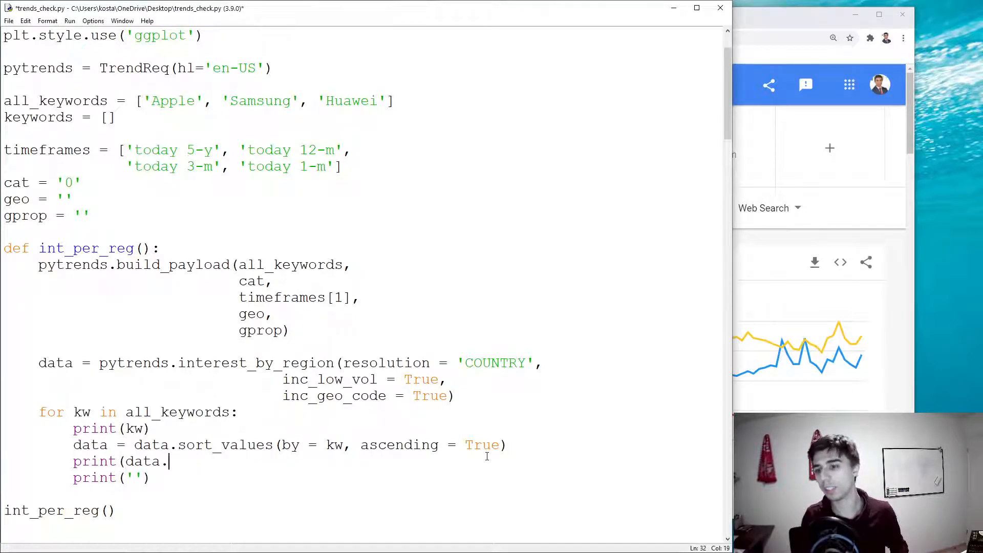
{"action": "type", "text": "head())"}
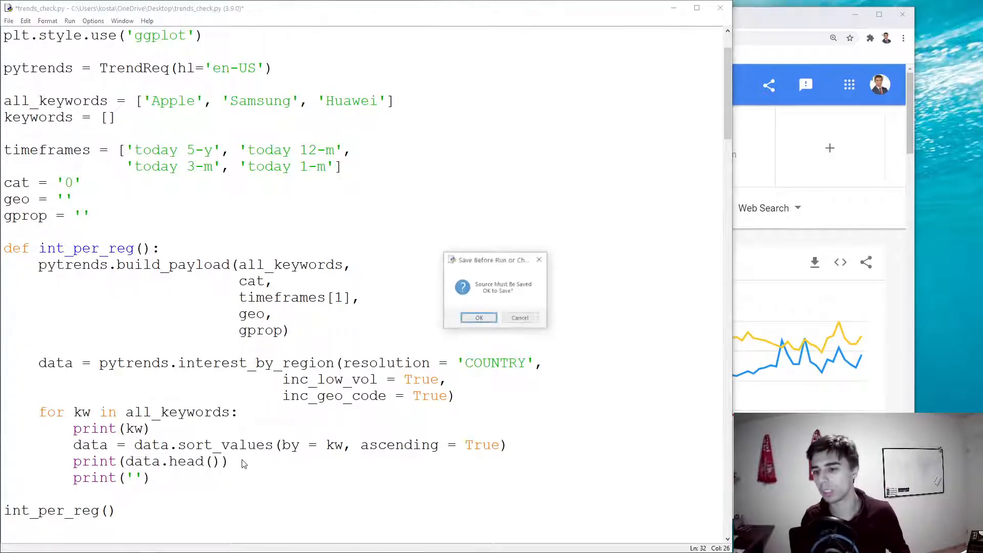
Accept the 'Save Before Run' prompt so trends_check.py is saved
{"action": "left_click", "coordinate": [477, 317]}
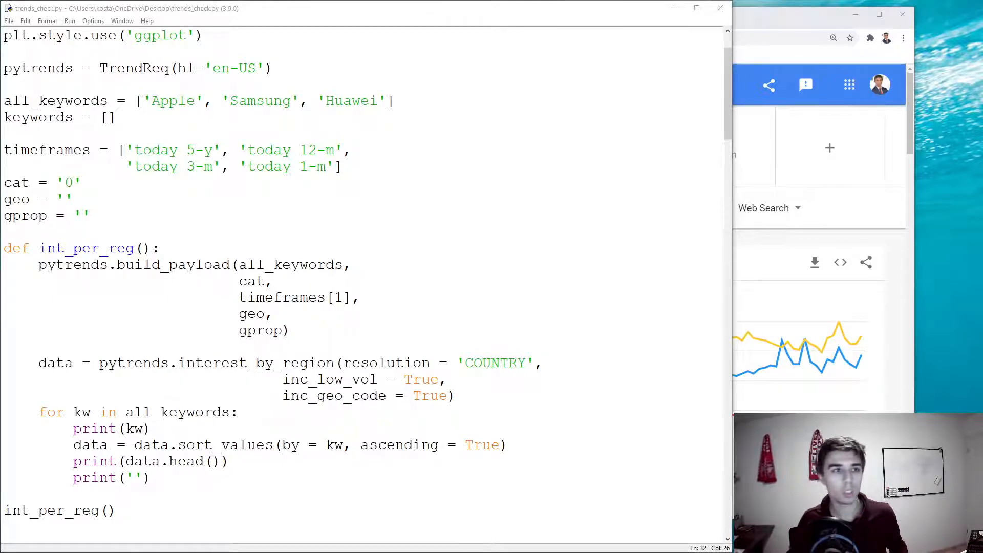
{"action": "double_click", "coordinate": [382, 445]}
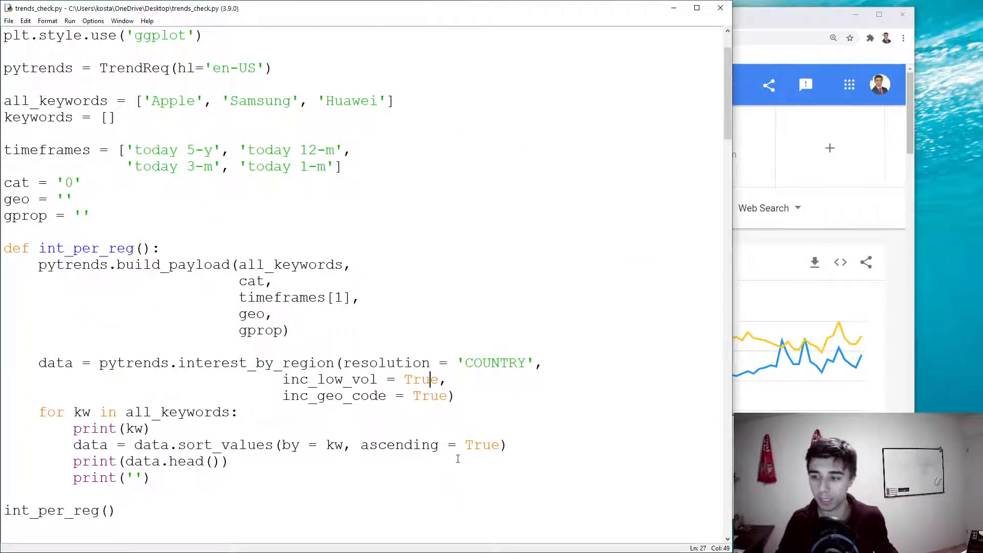
Set ascending = False, rerun, and check scores like United States for Apple and Nauru's Samsung 100
{"action": "type", "text": "False"}
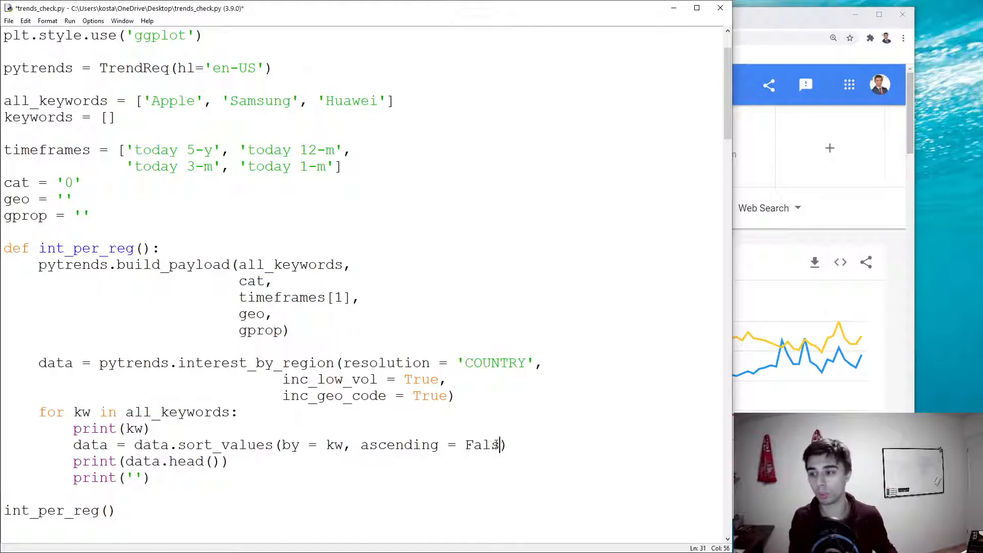
{"action": "type", "text": "e"}
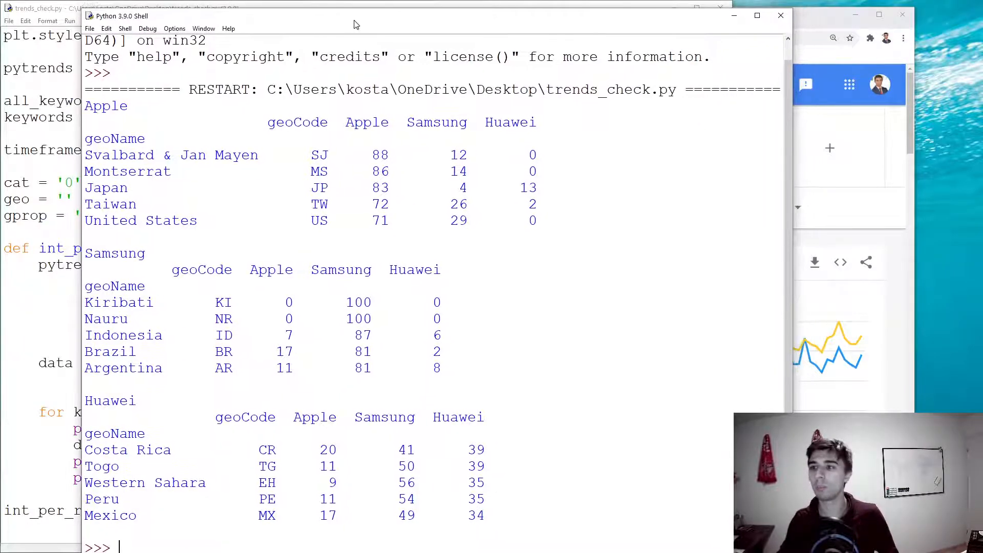
{"action": "double_click", "coordinate": [106, 105]}
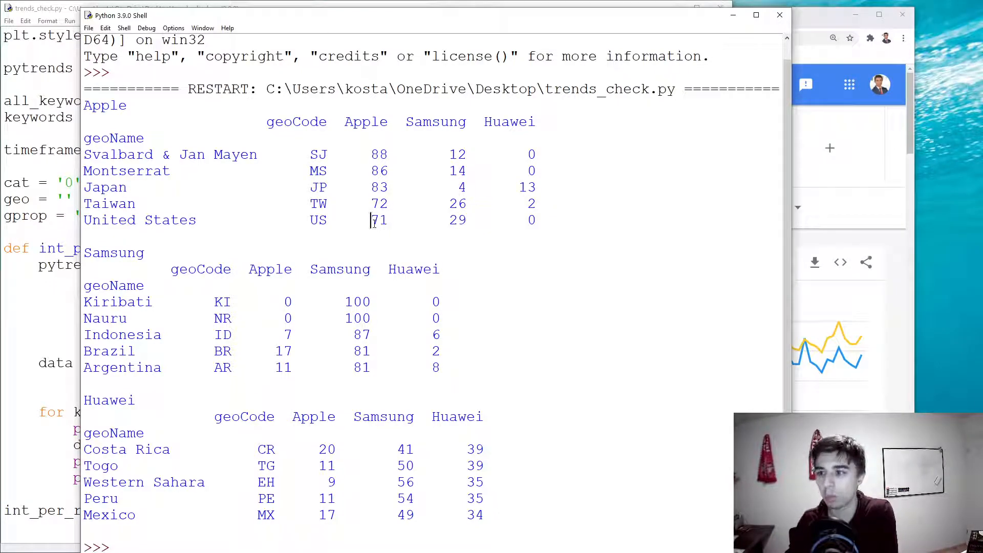
{"action": "double_click", "coordinate": [114, 253]}
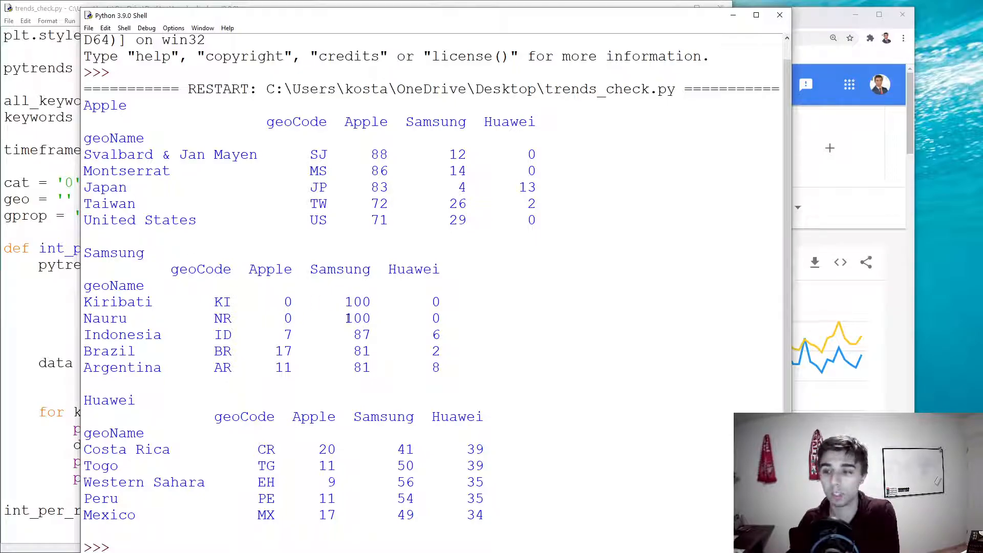
{"action": "double_click", "coordinate": [123, 335]}
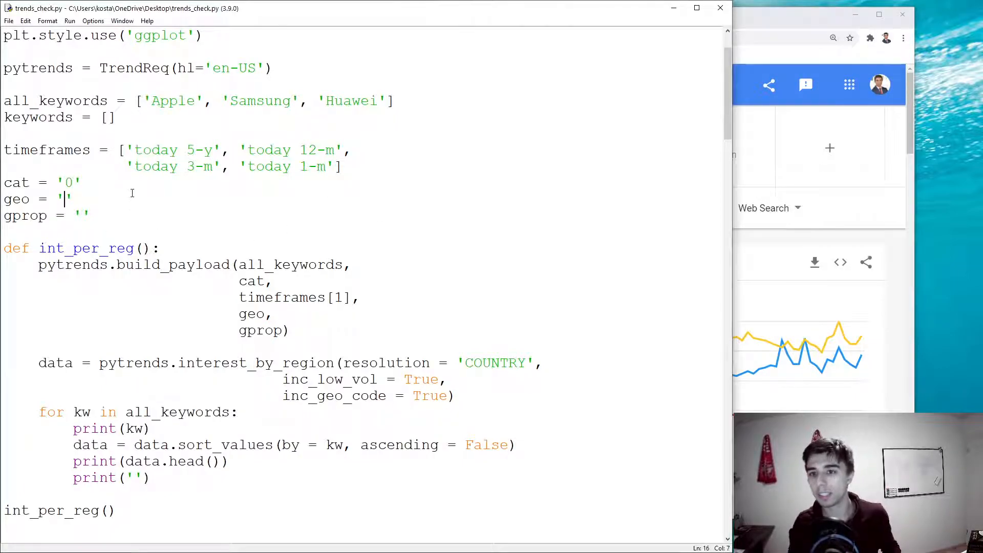
Set geo to 'US' and rerun to list each keyword's top five US states
{"action": "type", "text": "US"}
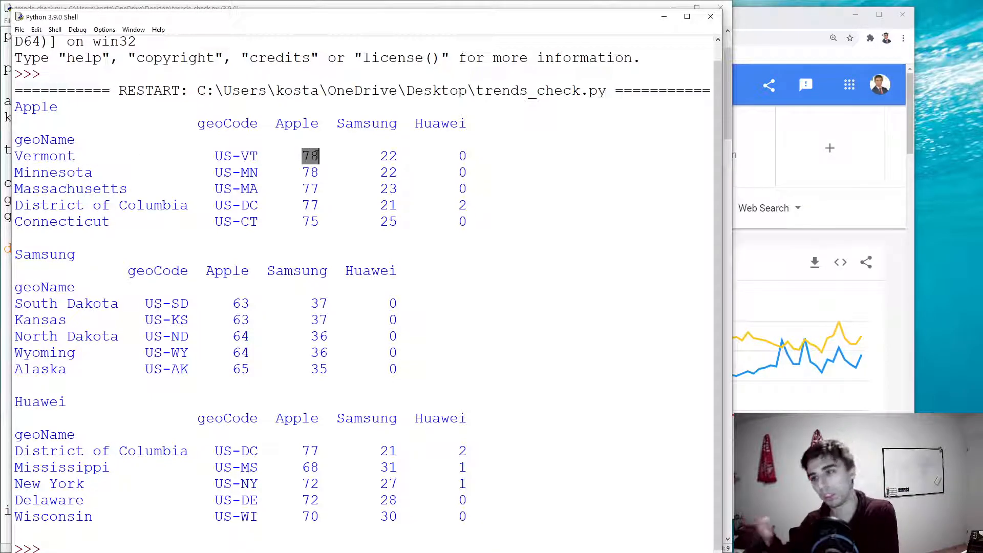
{"action": "left_click", "coordinate": [385, 155]}
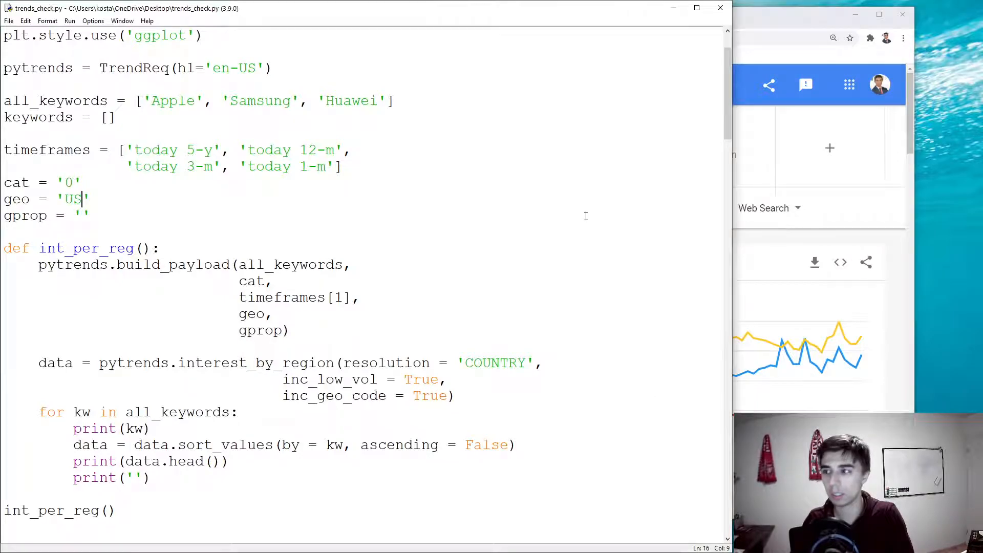
Mark the geo setting line while checking pytrends CITY, COUNTRY, DMA and REGION resolutions
{"action": "double_click", "coordinate": [69, 198]}
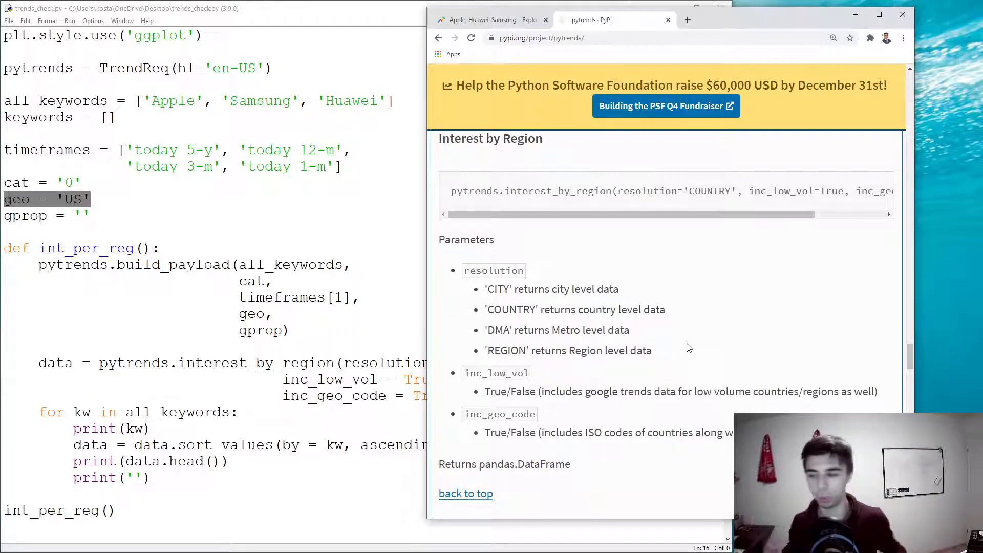
{"action": "mouse_move", "coordinate": [663, 350]}
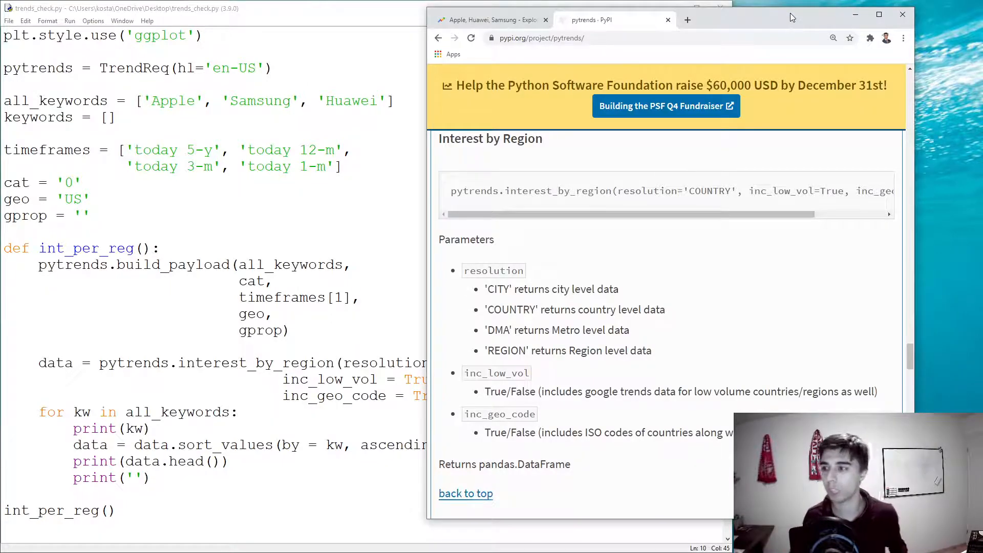
{"action": "mouse_move", "coordinate": [598, 237]}
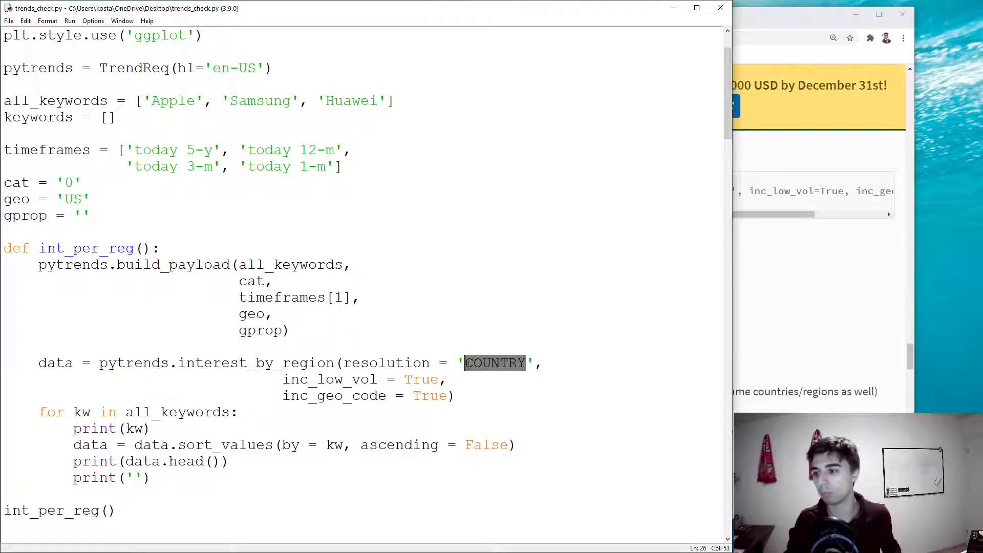
Switch resolution to DMA for top-five US metros, then select keywords Apple, Samsung, Huawei
{"action": "type", "text": "DMA"}
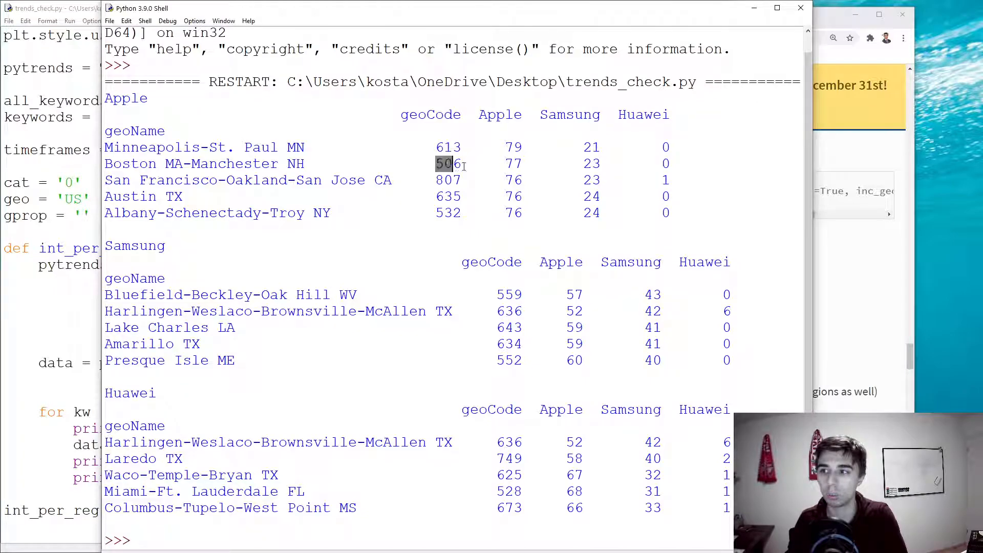
{"action": "double_click", "coordinate": [448, 164]}
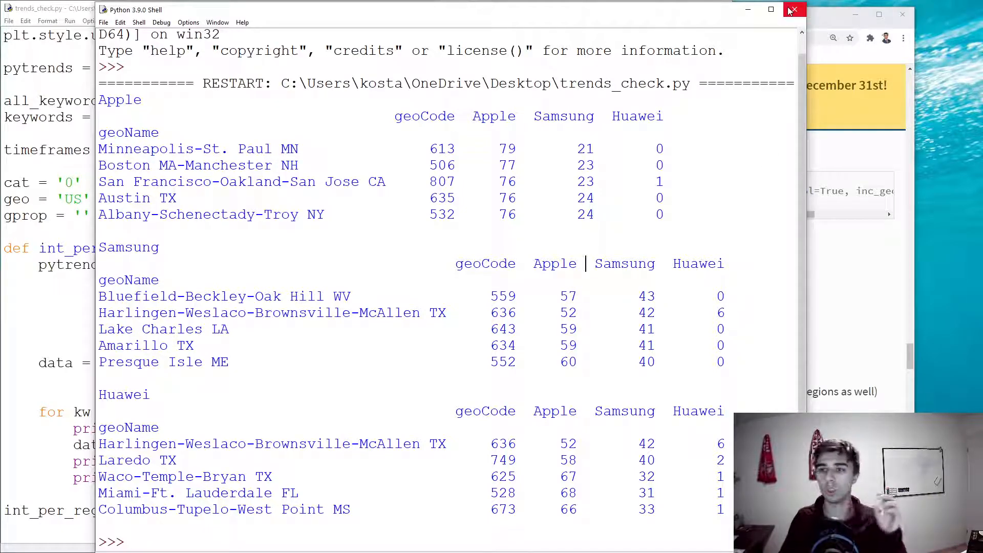
{"action": "mouse_move", "coordinate": [794, 11]}
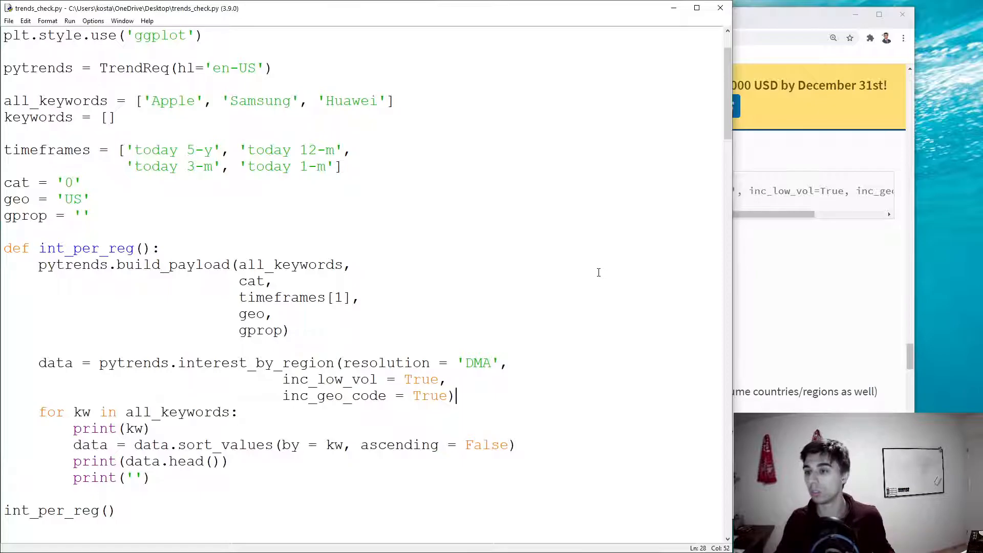
{"action": "left_click_drag", "start_coordinate": [150, 101], "coordinate": [388, 101]}
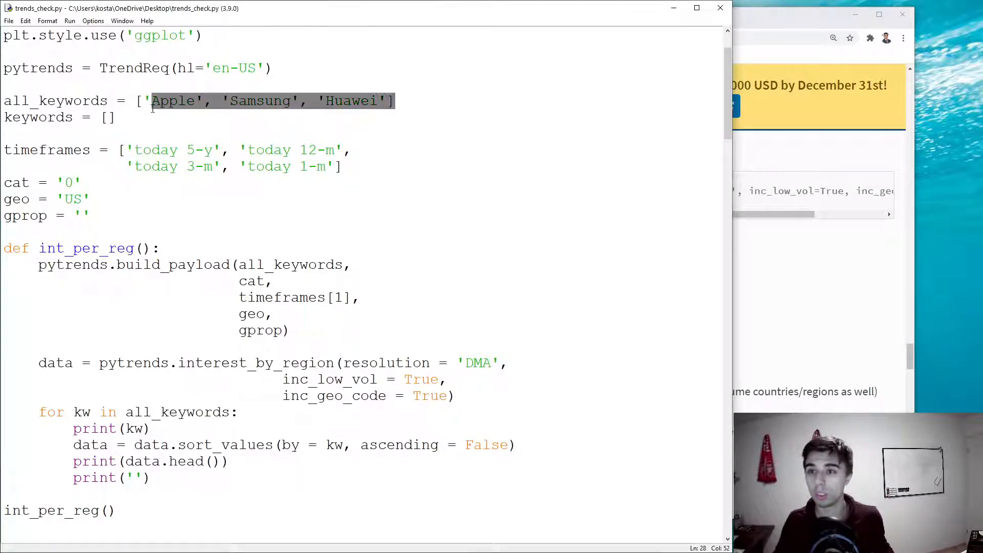